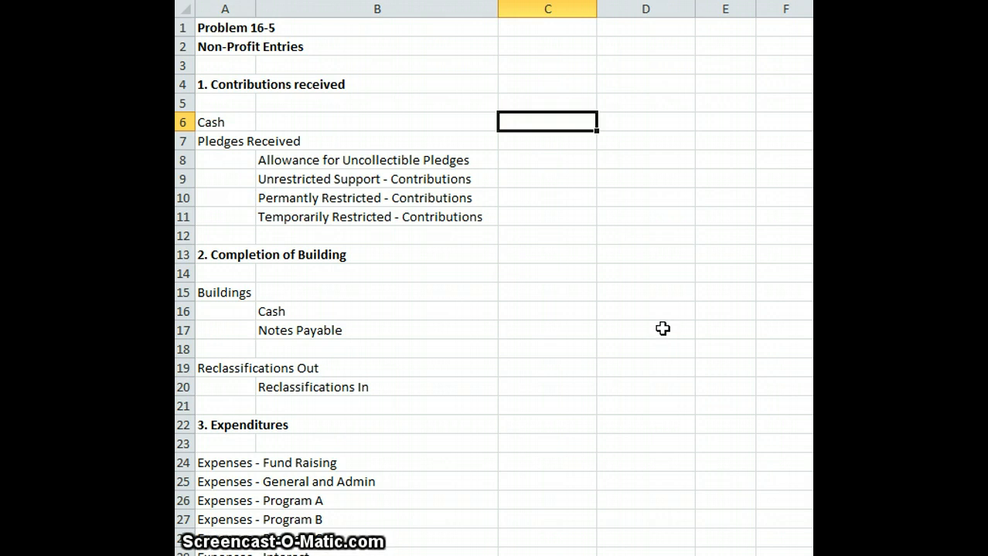
{"action": "mouse_move", "coordinate": [683, 298]}
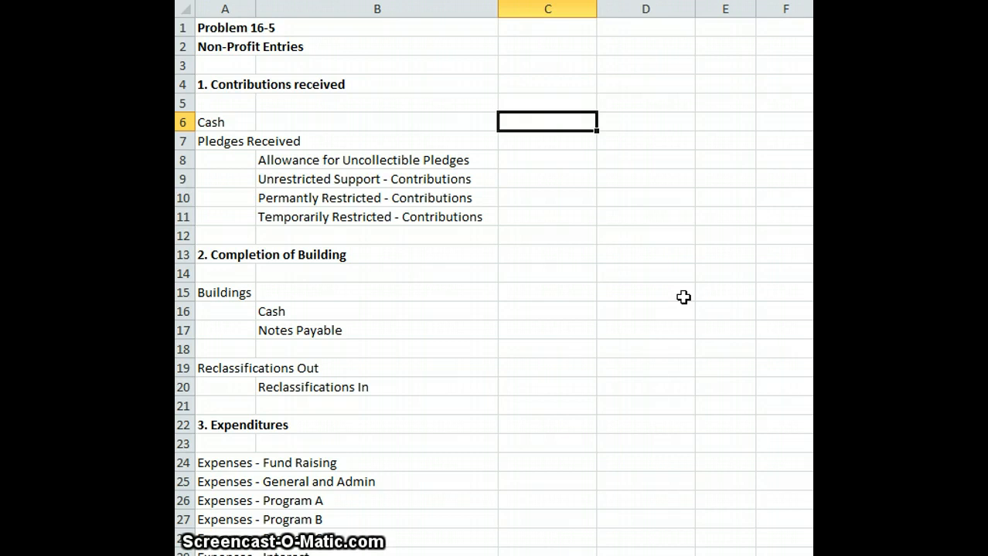
Enter 2,000,000 in C6 for Cash and 1,850,000 in C7 for Pledges Received
{"action": "type", "text": "2000"}
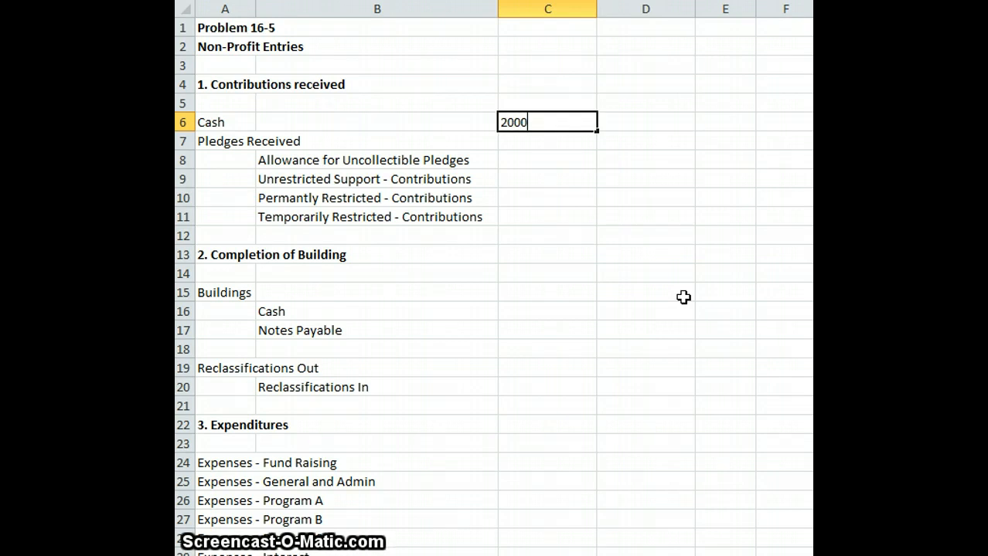
{"action": "type", "text": "0"}
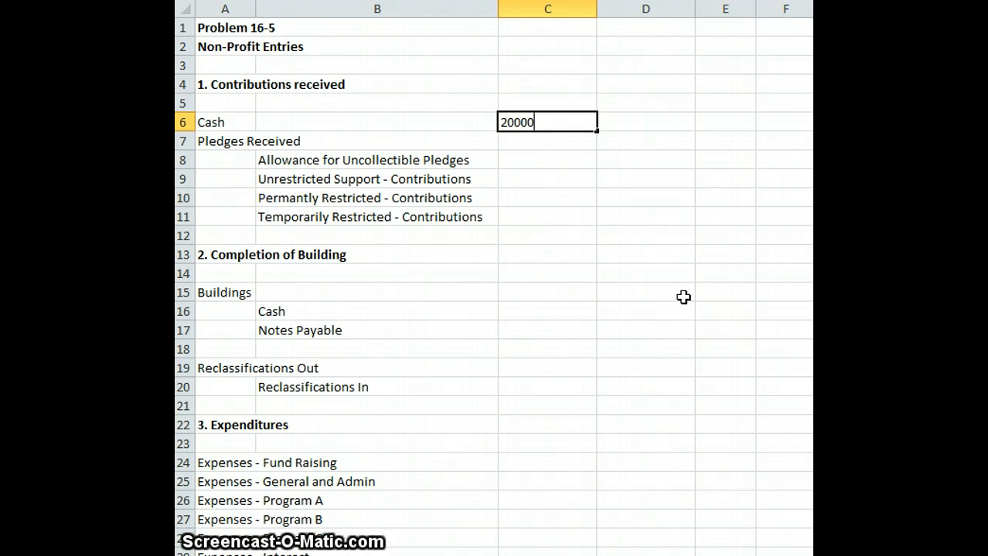
{"action": "type", "text": "00"}
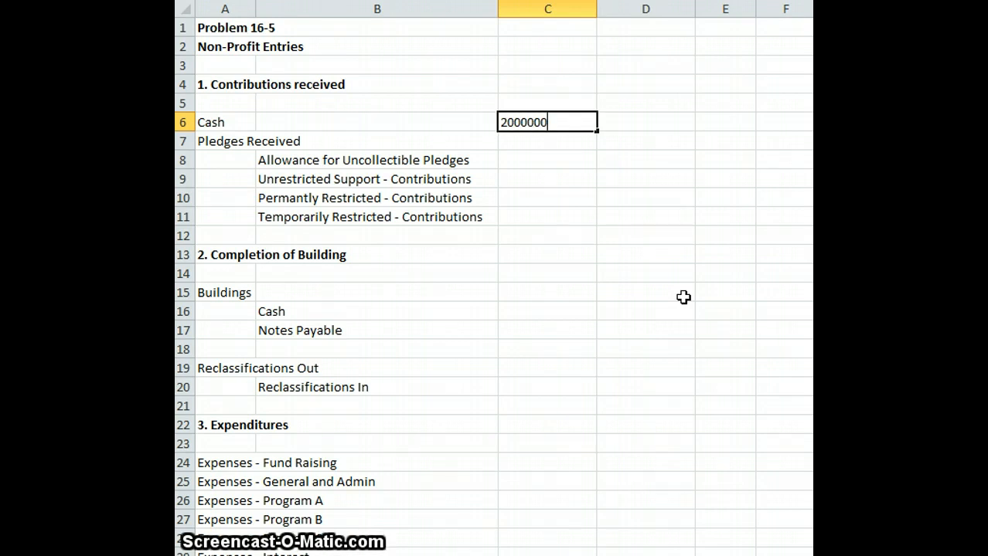
{"action": "key", "text": "Return"}
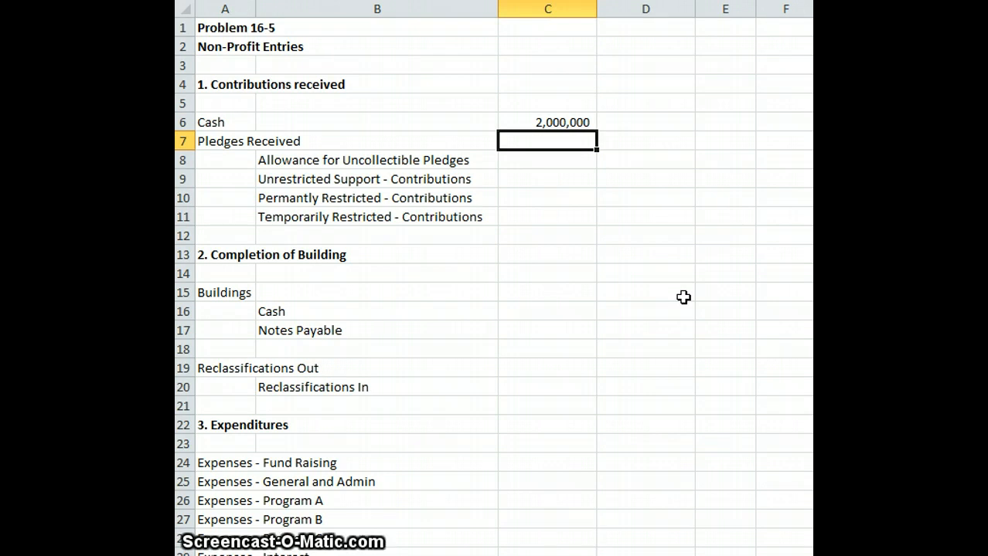
{"action": "type", "text": "185"}
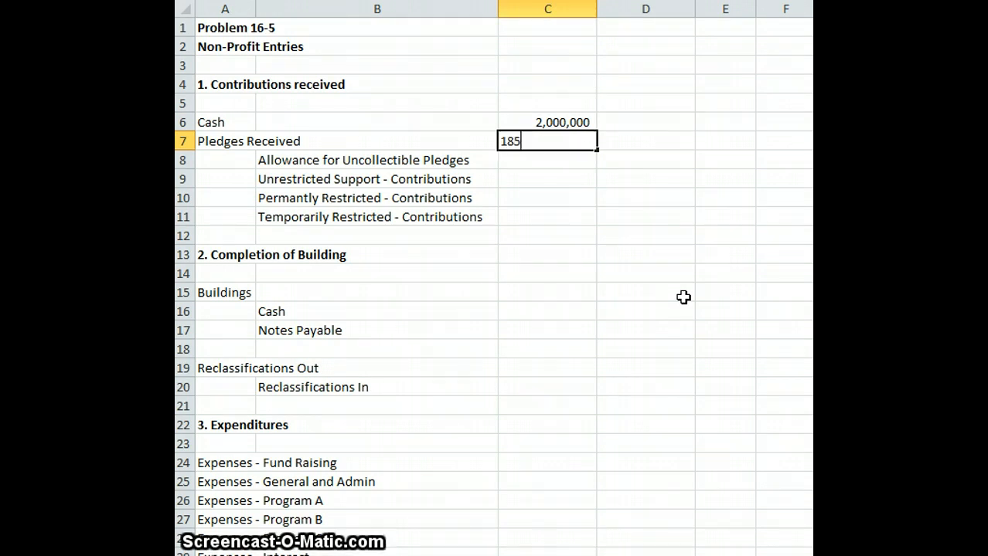
{"action": "key", "text": "Return"}
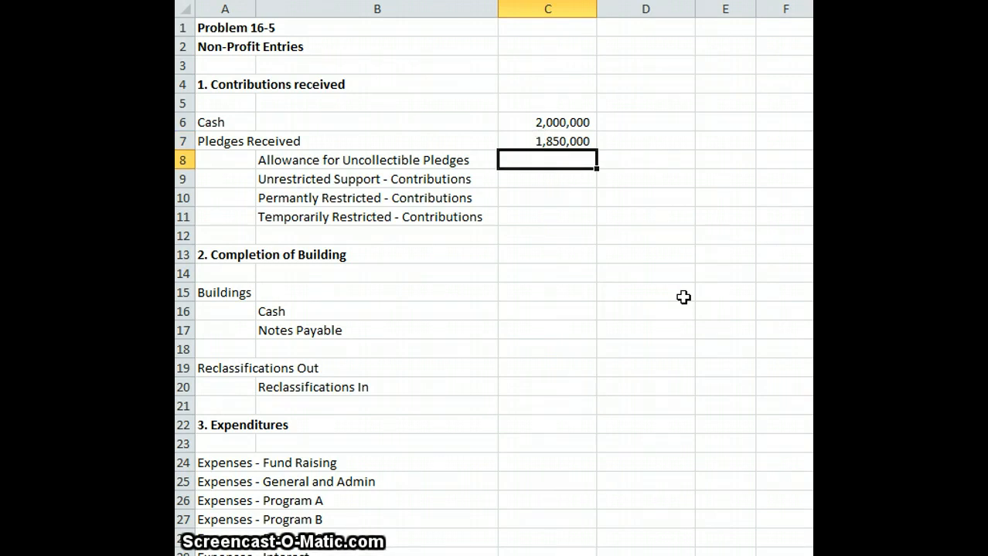
{"action": "left_click", "coordinate": [646, 160]}
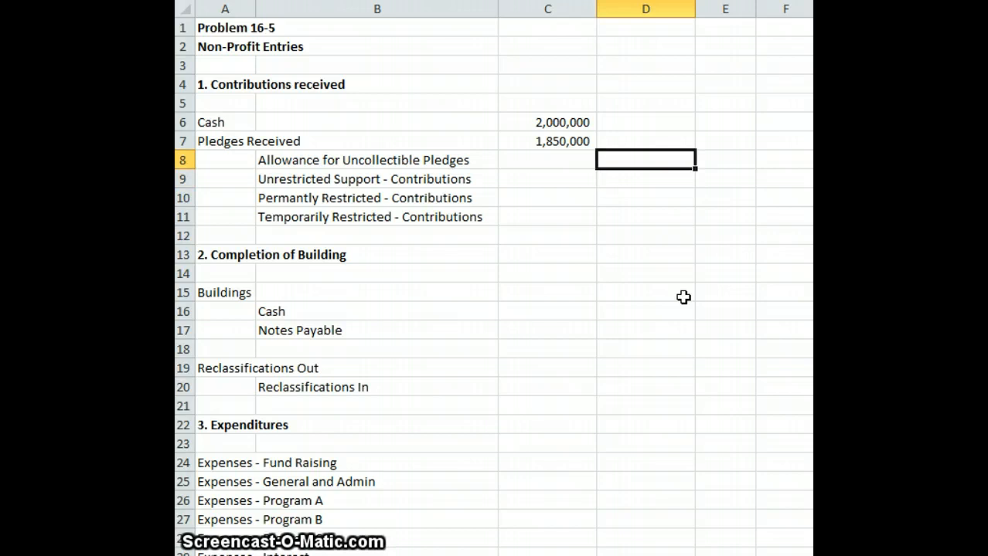
Add 'Debit' and 'Credit' headings in C4 and D4 above the contributions amounts
{"action": "left_click", "coordinate": [547, 83]}
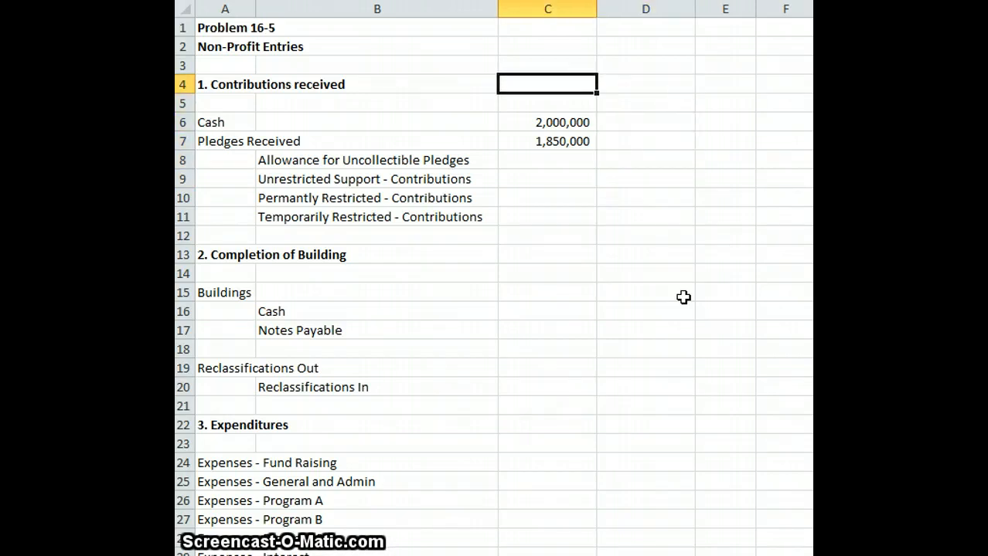
{"action": "type", "text": "Debit"}
{"action": "left_click", "coordinate": [646, 83]}
{"action": "type", "text": "Cre"}
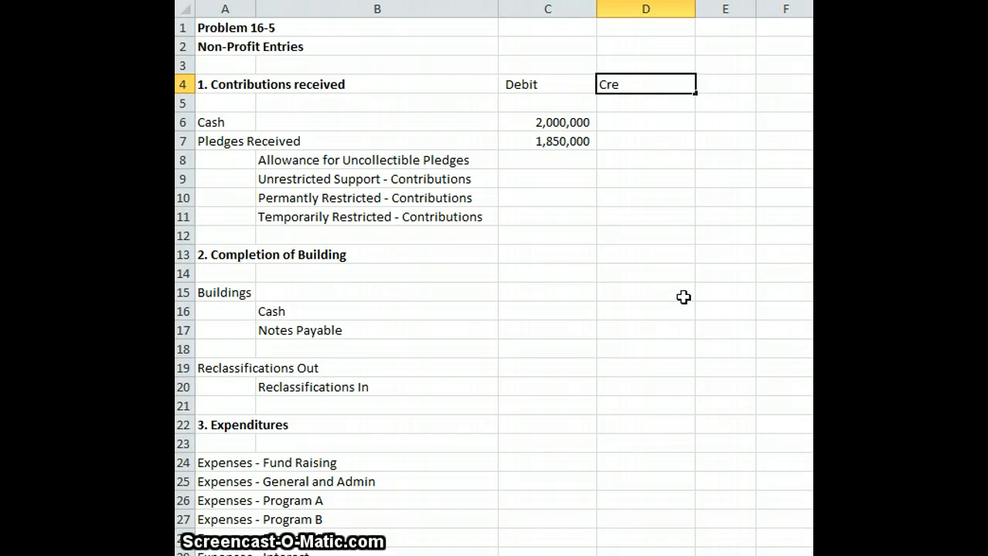
{"action": "key", "text": "Return"}
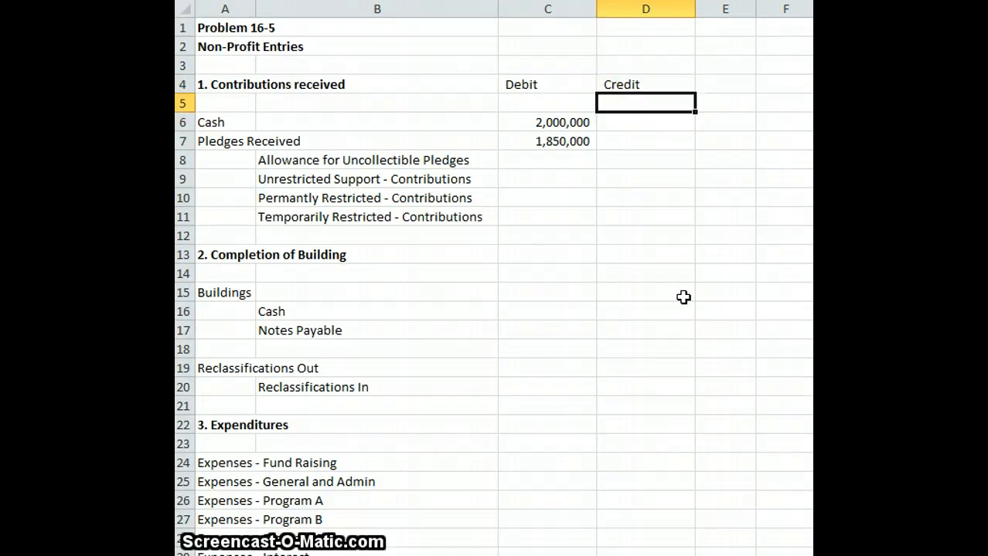
{"action": "left_click", "coordinate": [645, 160]}
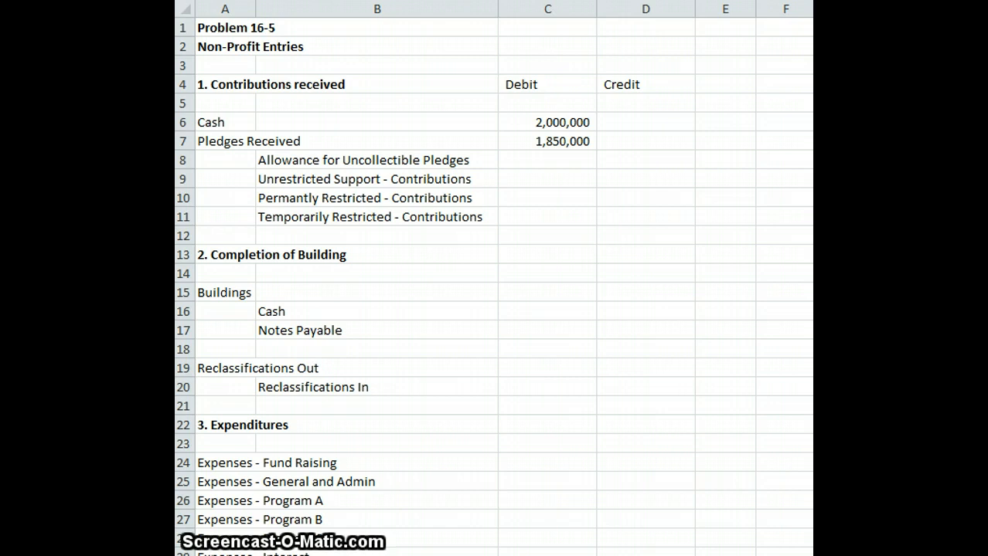
{"action": "mouse_move", "coordinate": [644, 162]}
{"action": "type", "text": "185"}
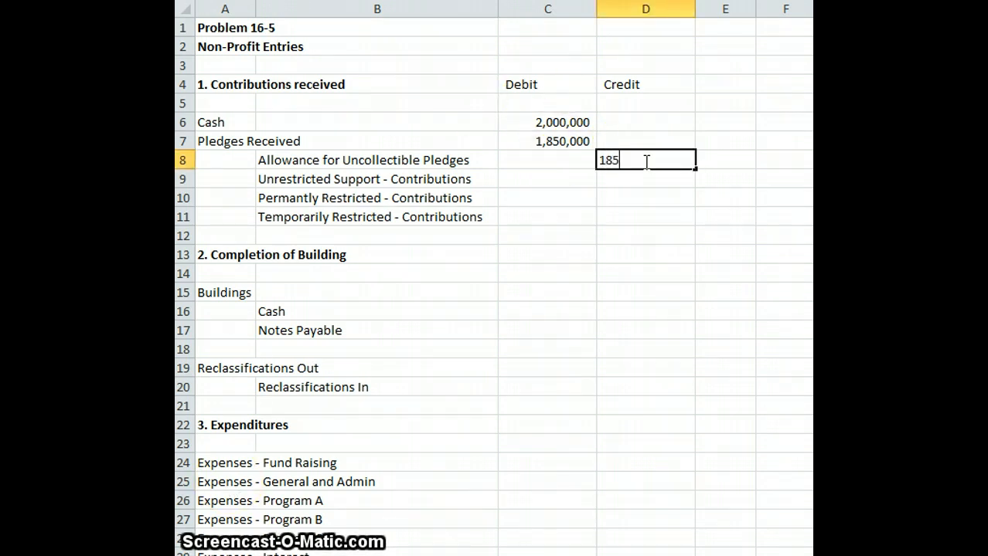
Credit 185,000 allowance, 700,000 unrestricted, 500,000 permanently and 2,465,000 temporarily restricted
{"action": "type", "text": "000"}
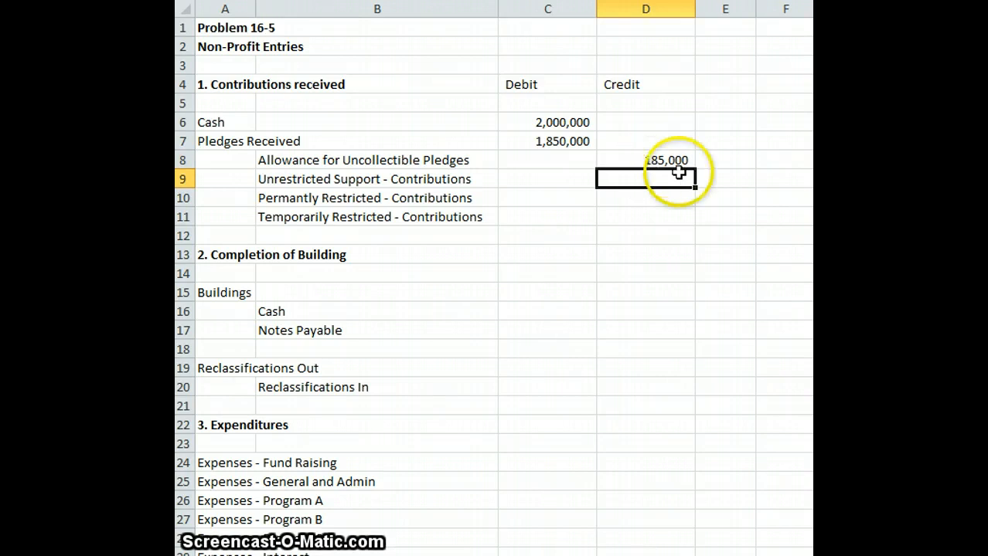
{"action": "mouse_move", "coordinate": [733, 385]}
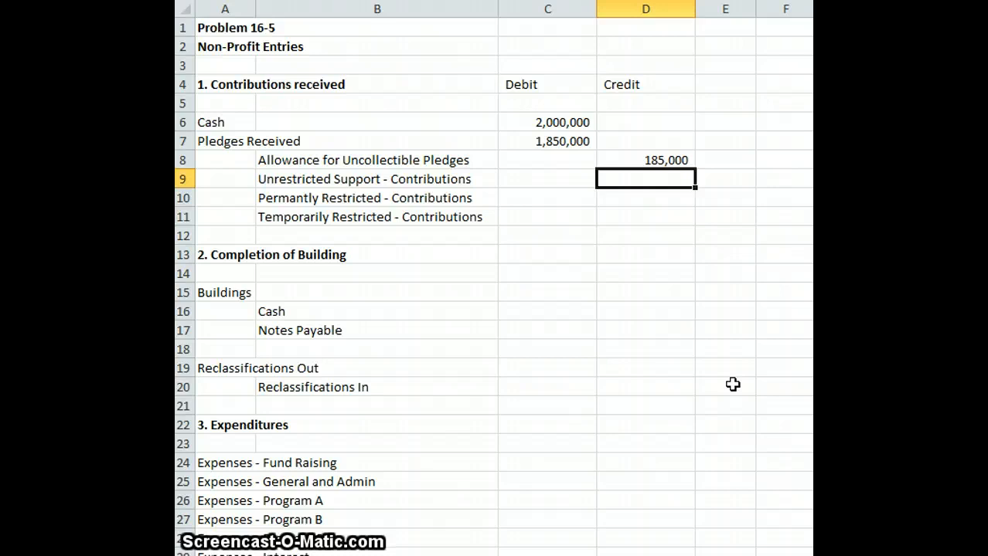
{"action": "type", "text": "700000"}
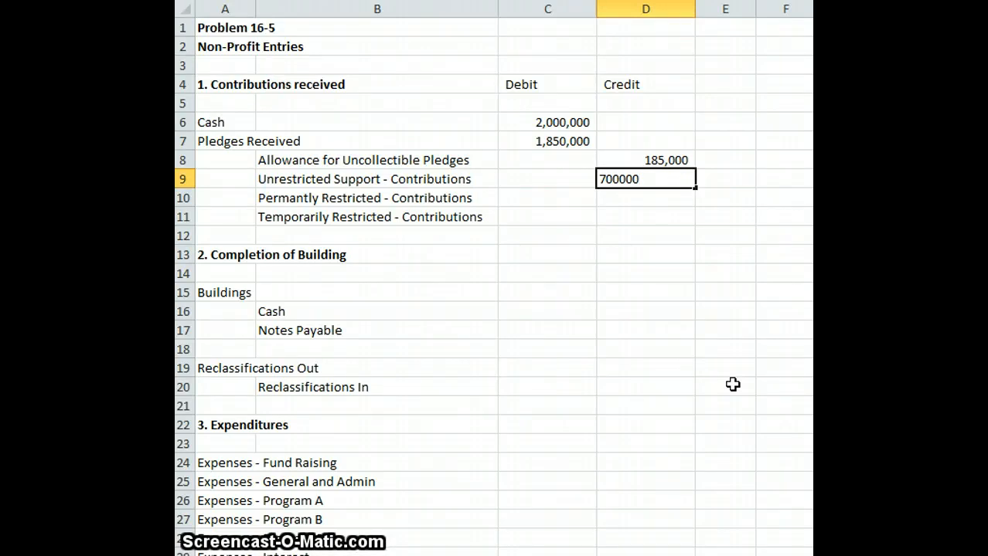
{"action": "key", "text": "Return"}
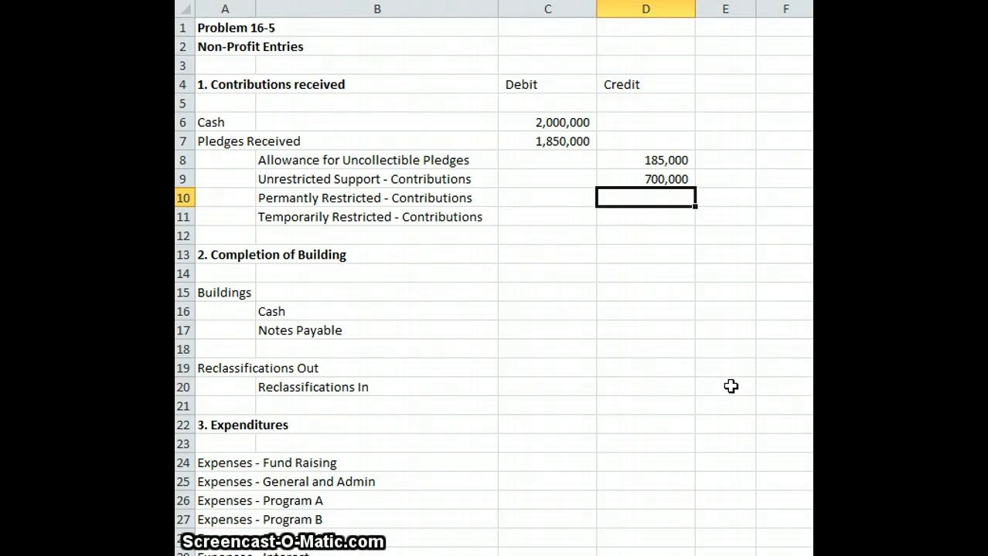
{"action": "type", "text": "50"}
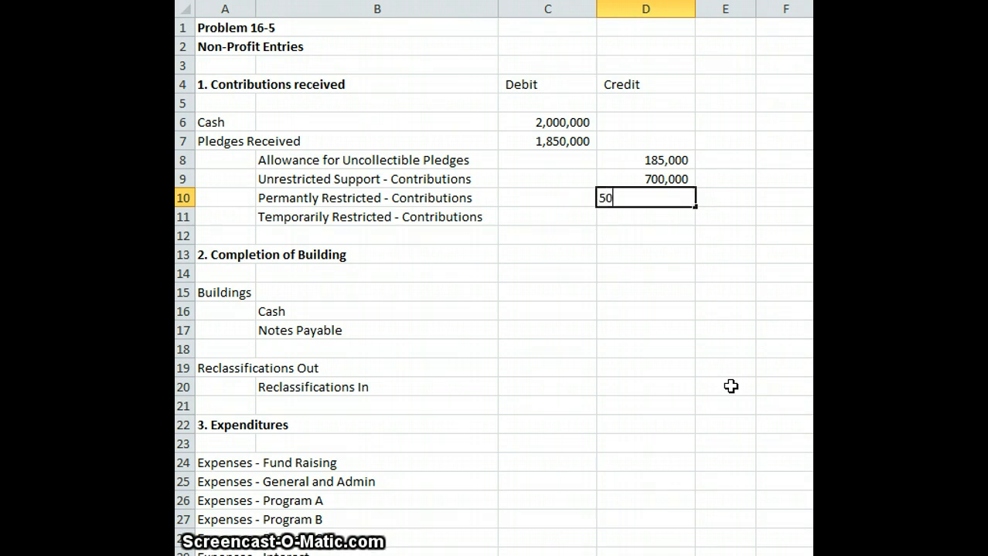
{"action": "type", "text": "0000"}
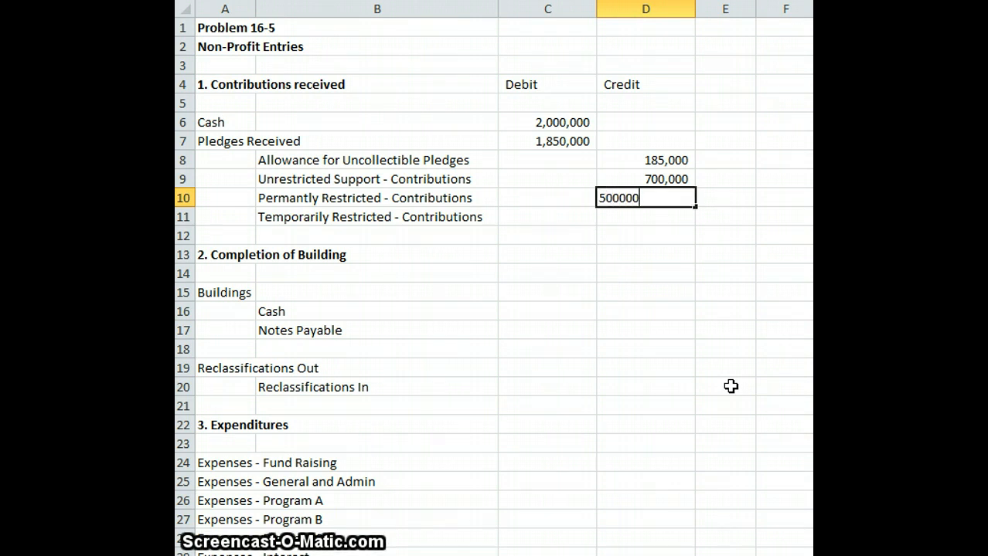
{"action": "key", "text": "Return"}
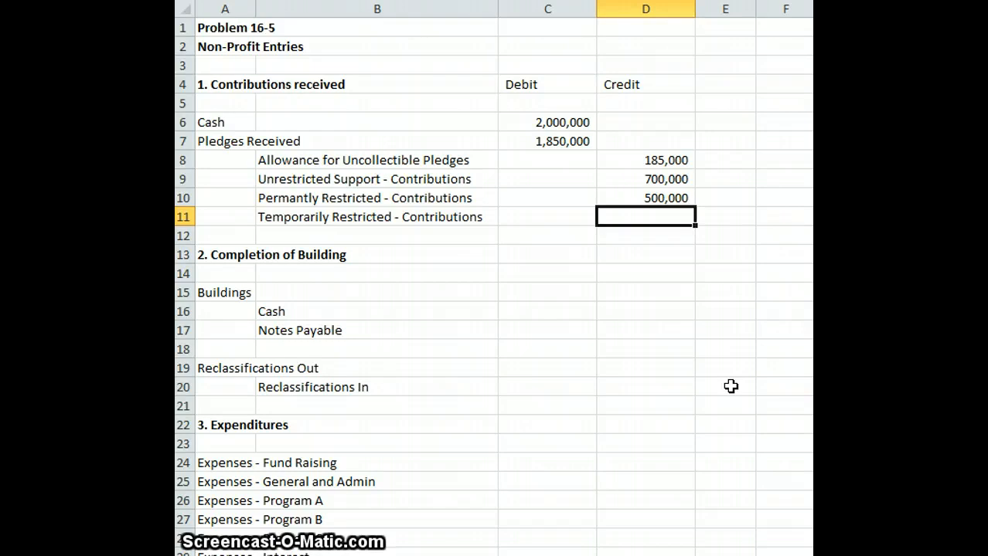
{"action": "type", "text": "2465"}
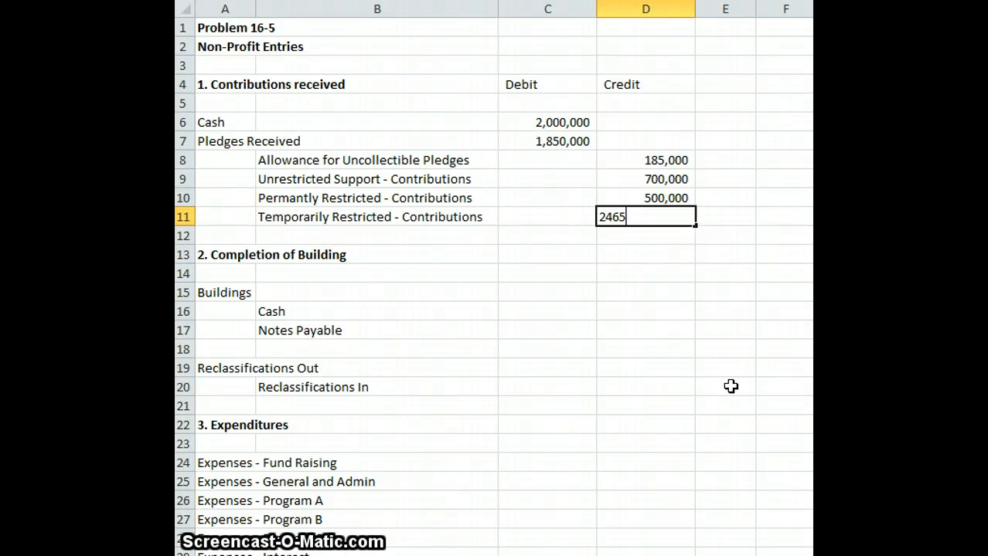
{"action": "type", "text": "000"}
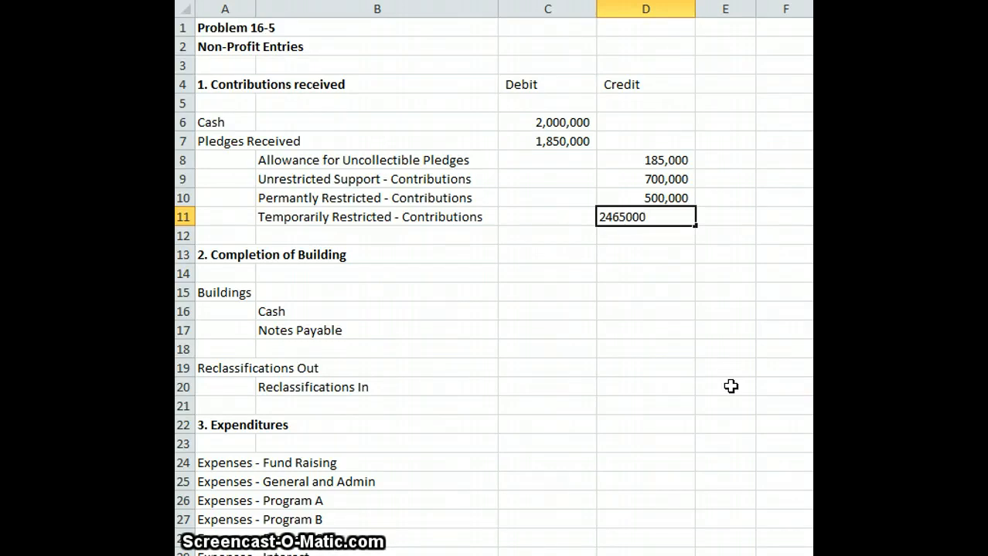
{"action": "key", "text": "Return"}
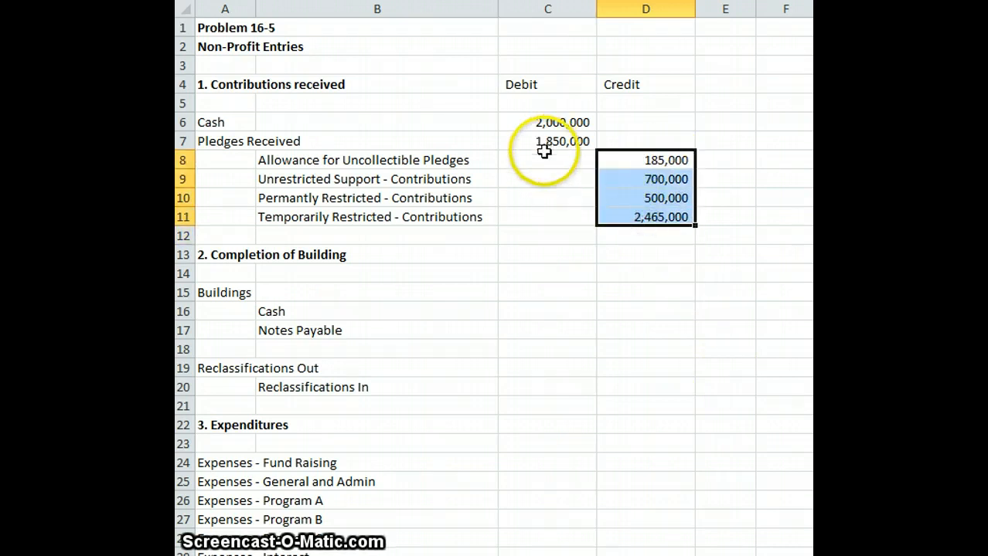
{"action": "left_click", "coordinate": [646, 216]}
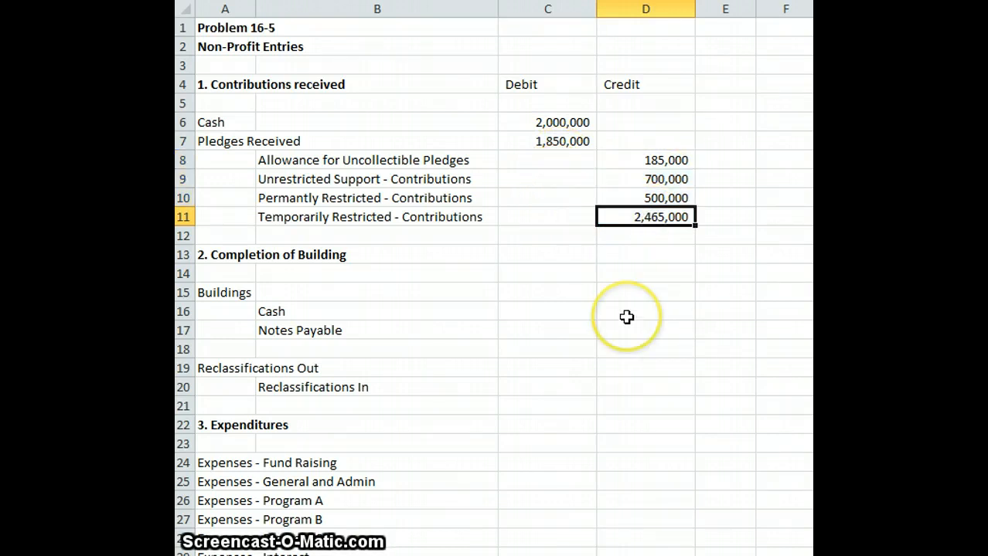
{"action": "mouse_move", "coordinate": [626, 317]}
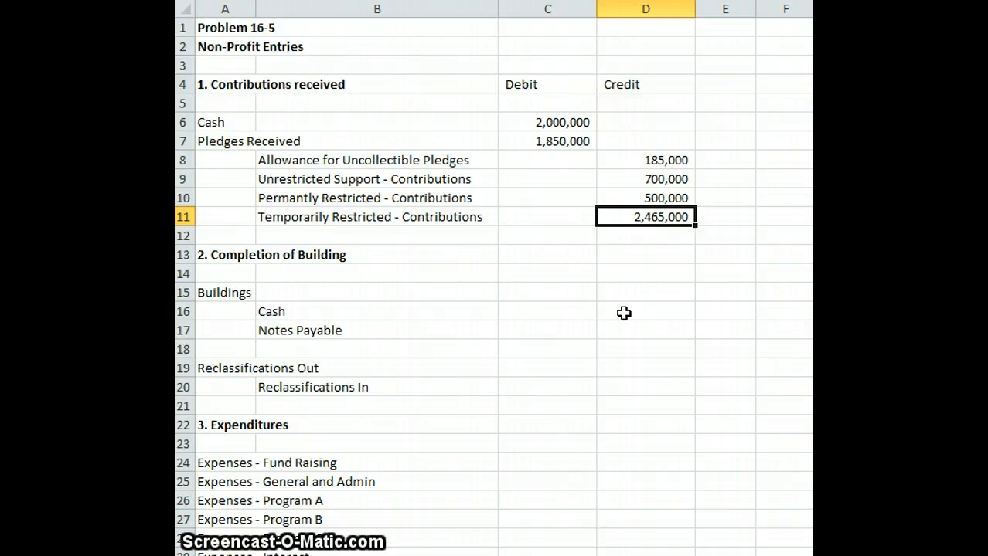
{"action": "mouse_move", "coordinate": [624, 313]}
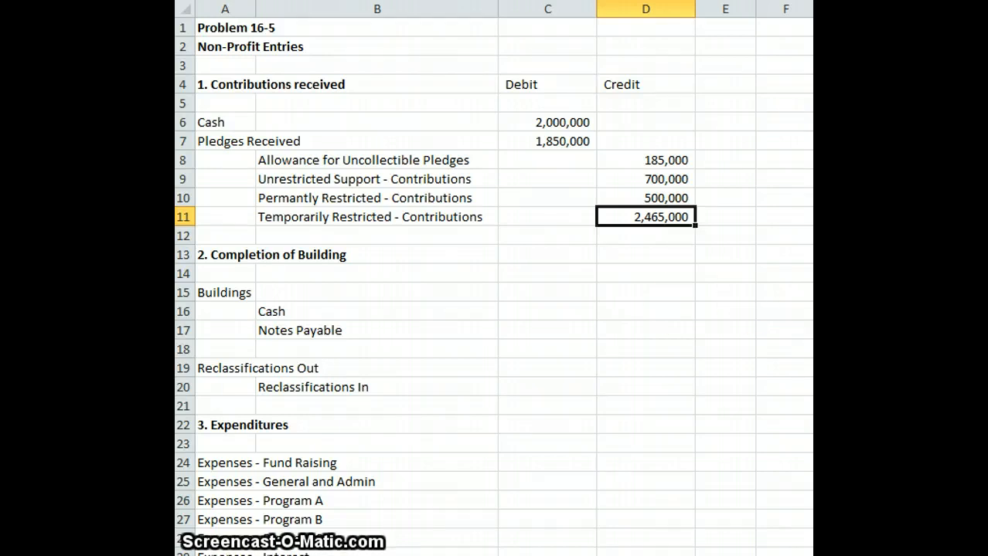
{"action": "mouse_move", "coordinate": [613, 303]}
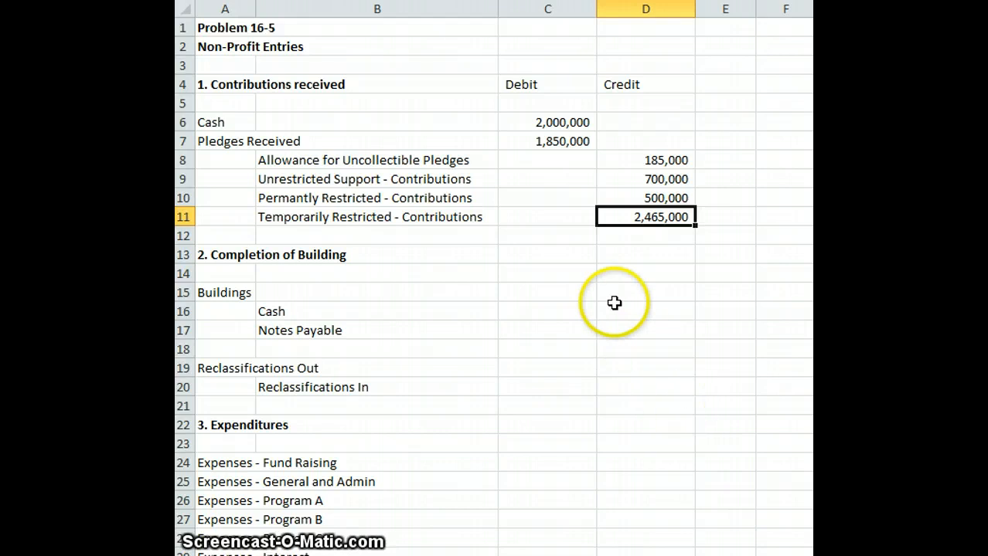
{"action": "mouse_move", "coordinate": [568, 297]}
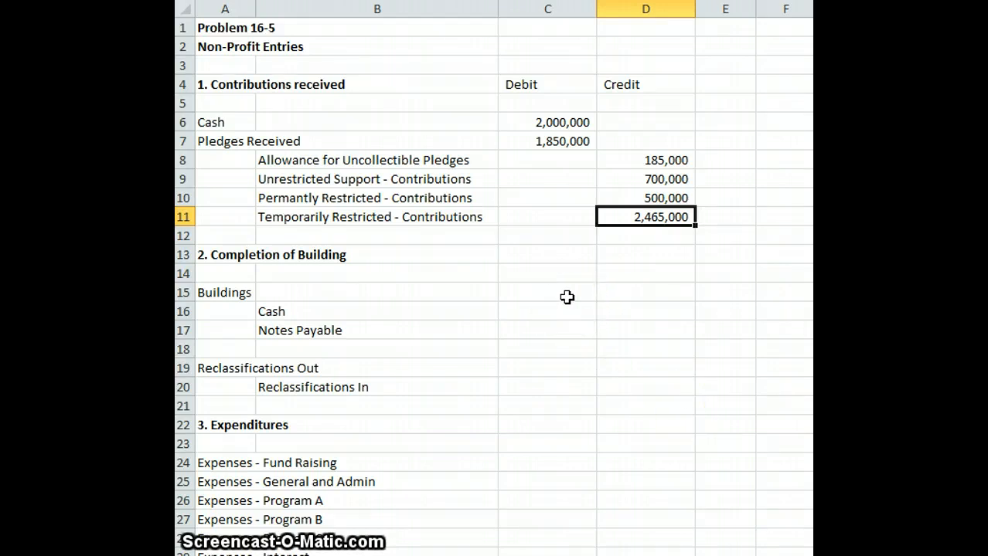
{"action": "left_click", "coordinate": [547, 292]}
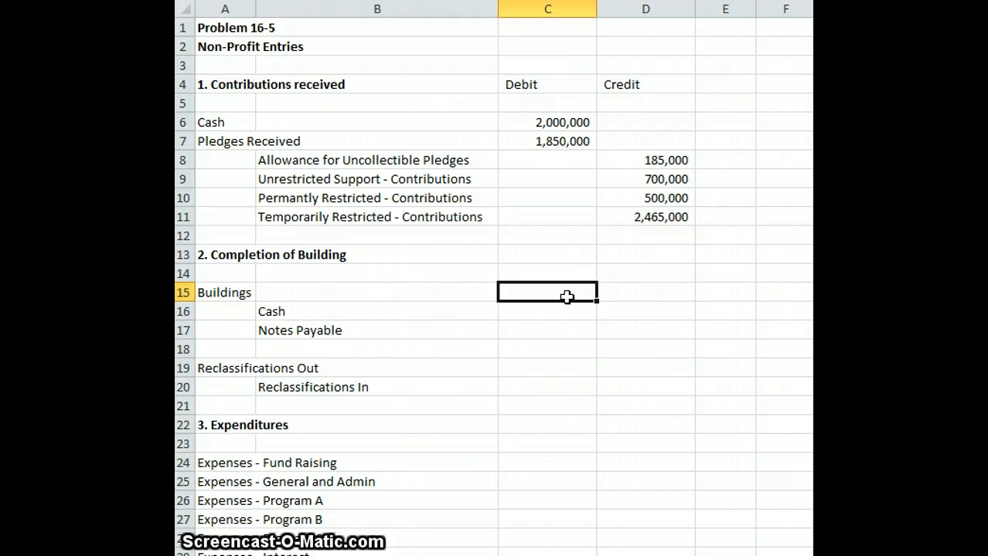
Enter 1,500,000 Buildings debit in C15, then 600,000 Cash and 900,000 Notes Payable credits
{"action": "type", "text": "15"}
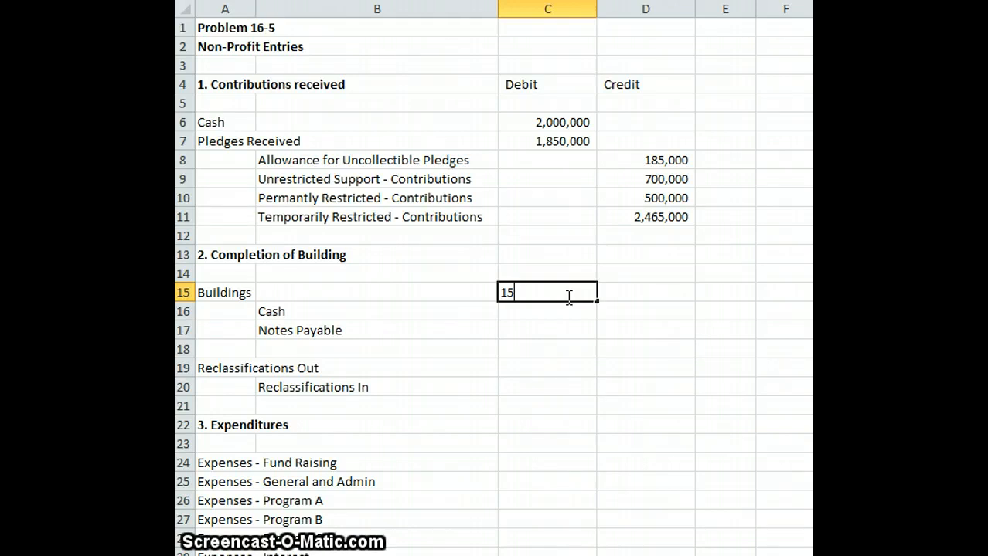
{"action": "type", "text": "000"}
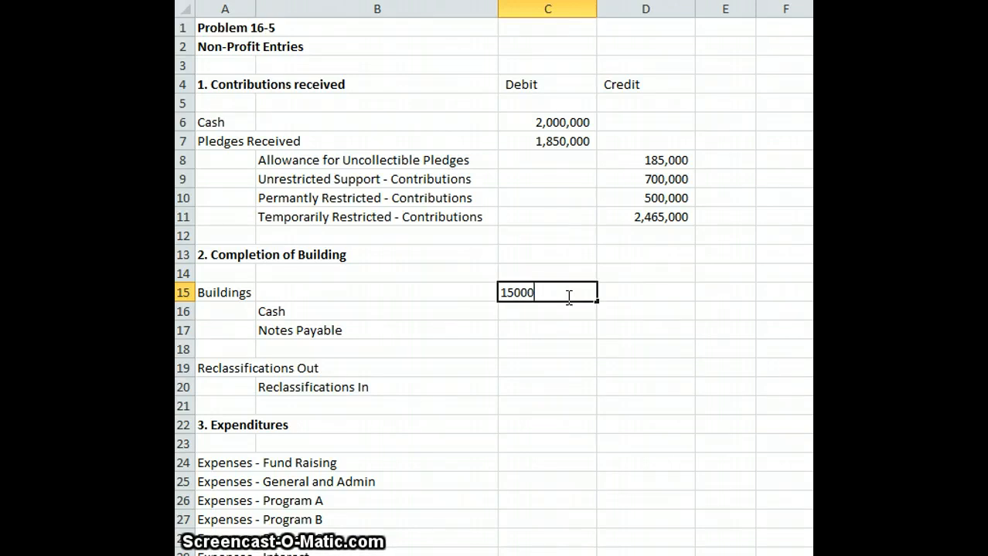
{"action": "type", "text": "00"}
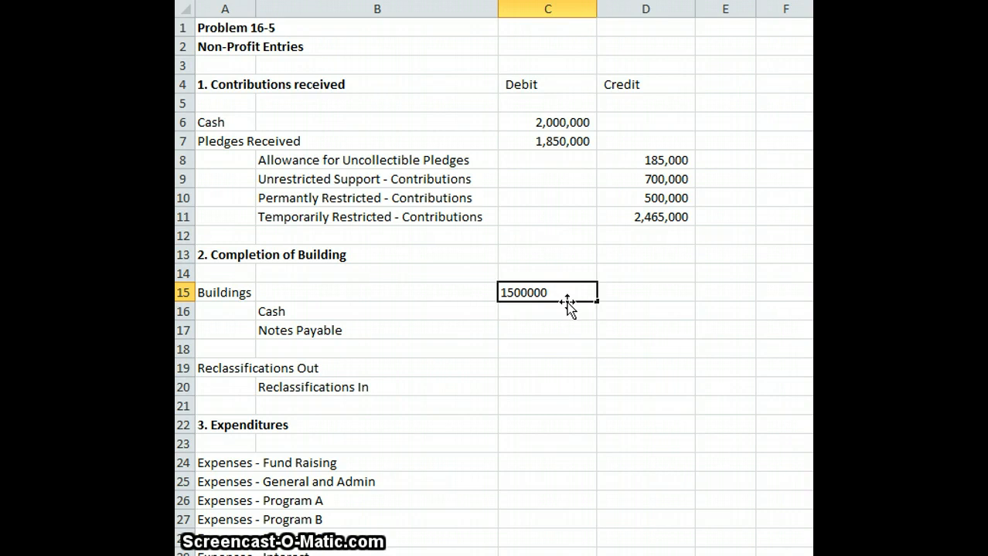
{"action": "key", "text": "Return"}
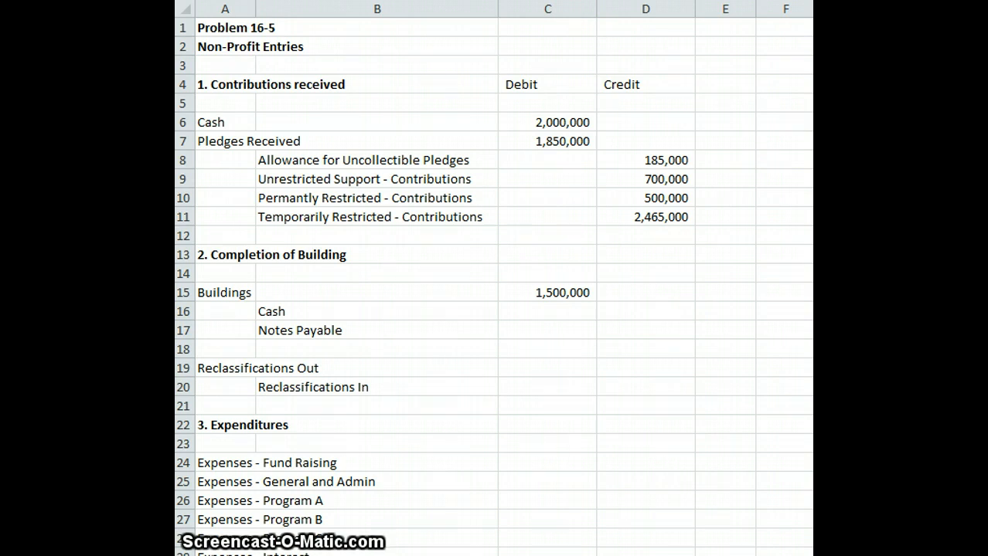
{"action": "left_click", "coordinate": [547, 310]}
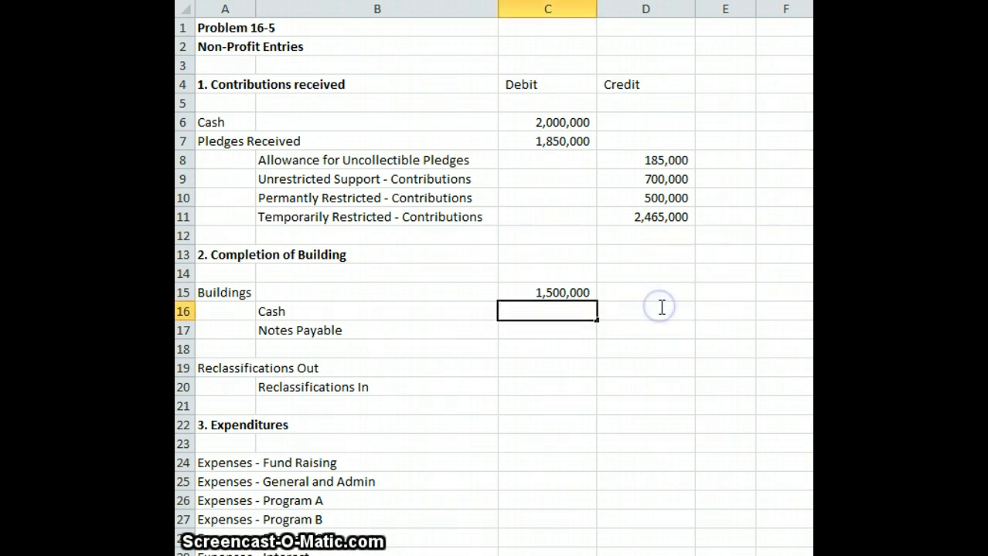
{"action": "left_click", "coordinate": [645, 311]}
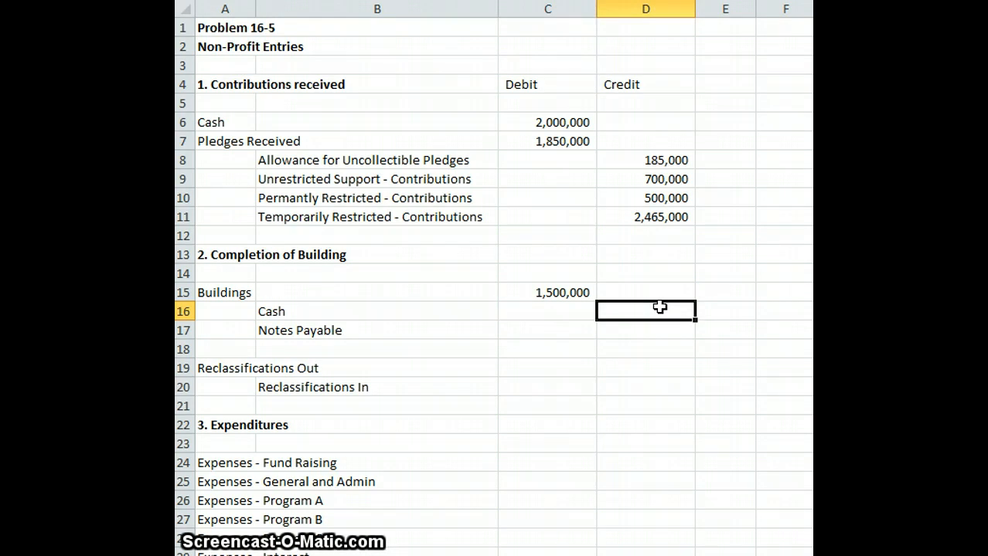
{"action": "type", "text": "600"}
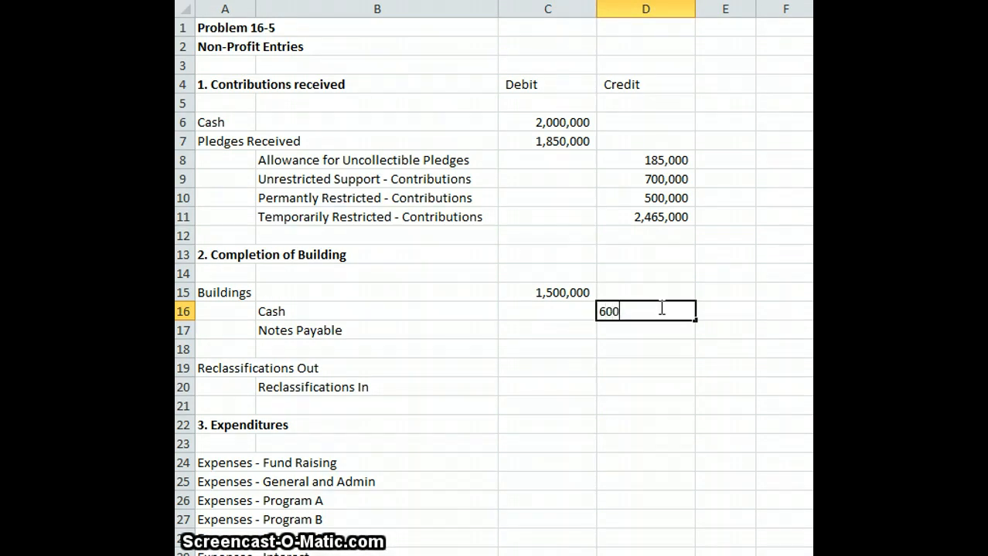
{"action": "key", "text": "Return"}
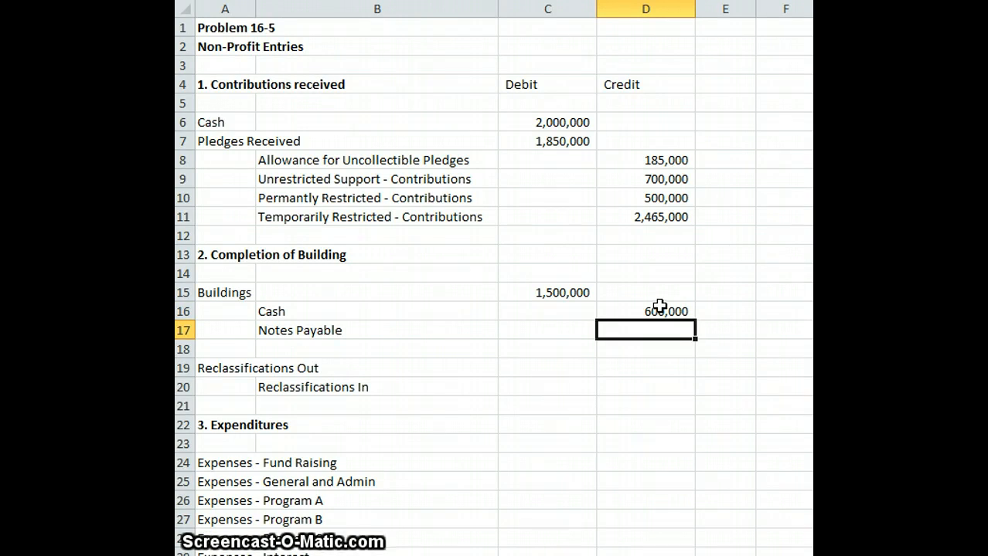
{"action": "type", "text": "900,000"}
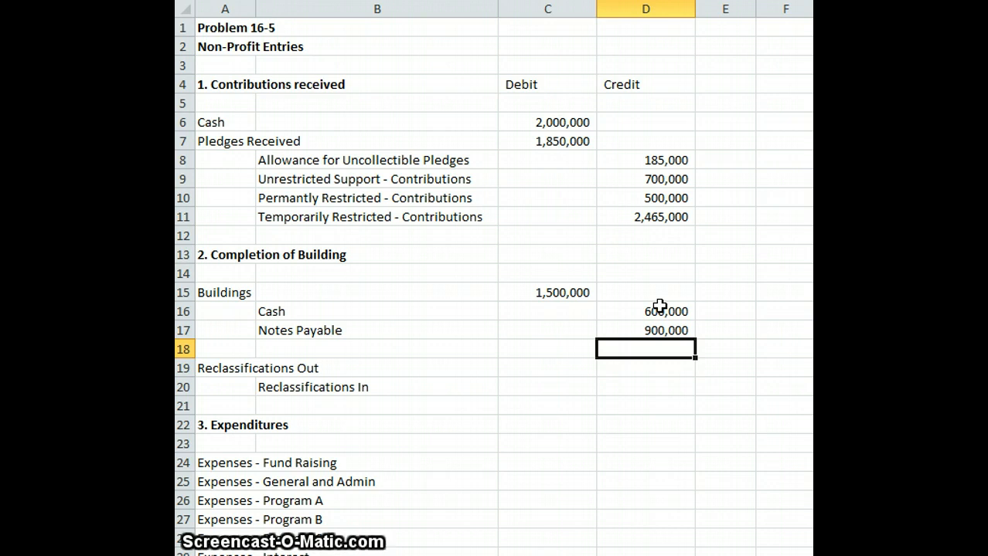
Select the Reclassifications Out debit cell and begin the 600,000 Reclassifications In credit
{"action": "left_click", "coordinate": [547, 368]}
{"action": "type", "text": "600,000"}
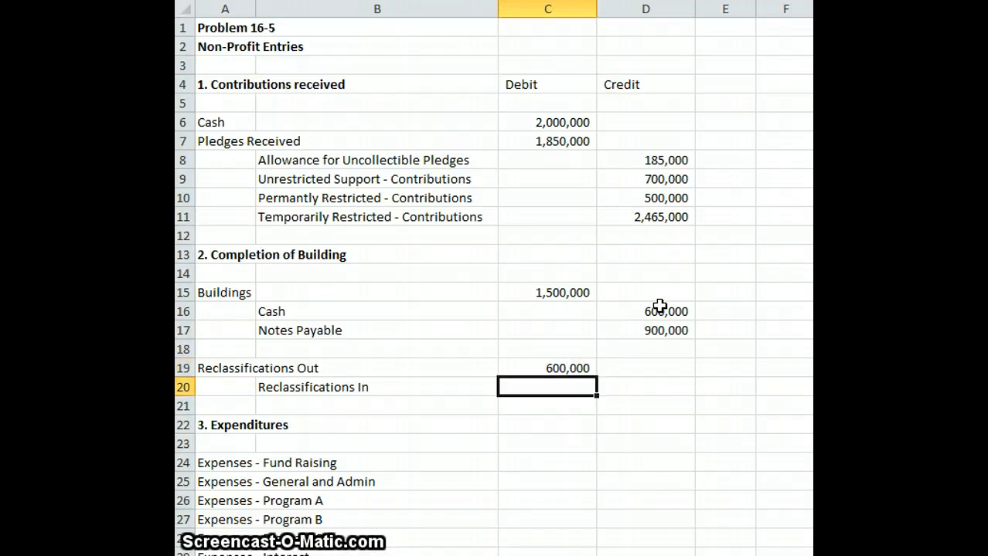
{"action": "left_click", "coordinate": [646, 386]}
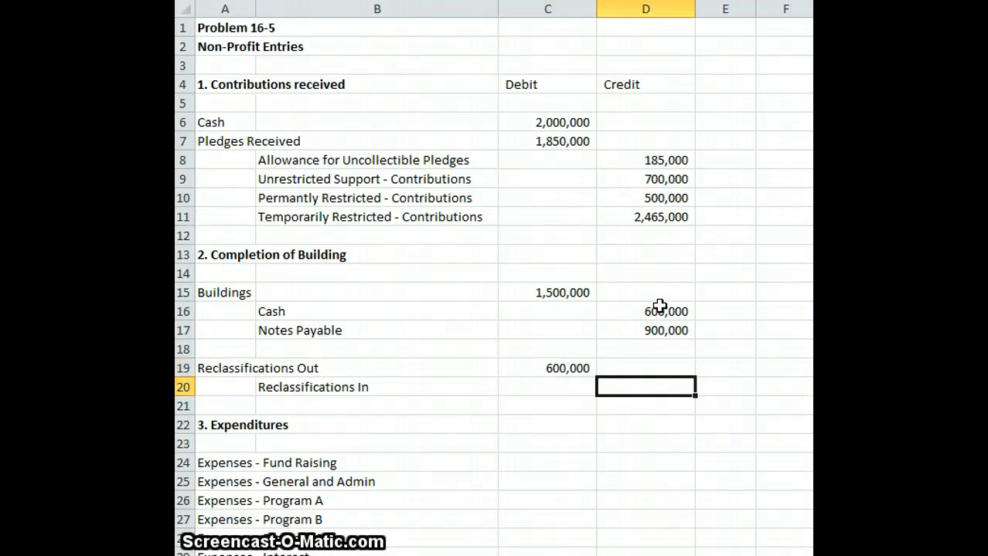
{"action": "type", "text": "600,000"}
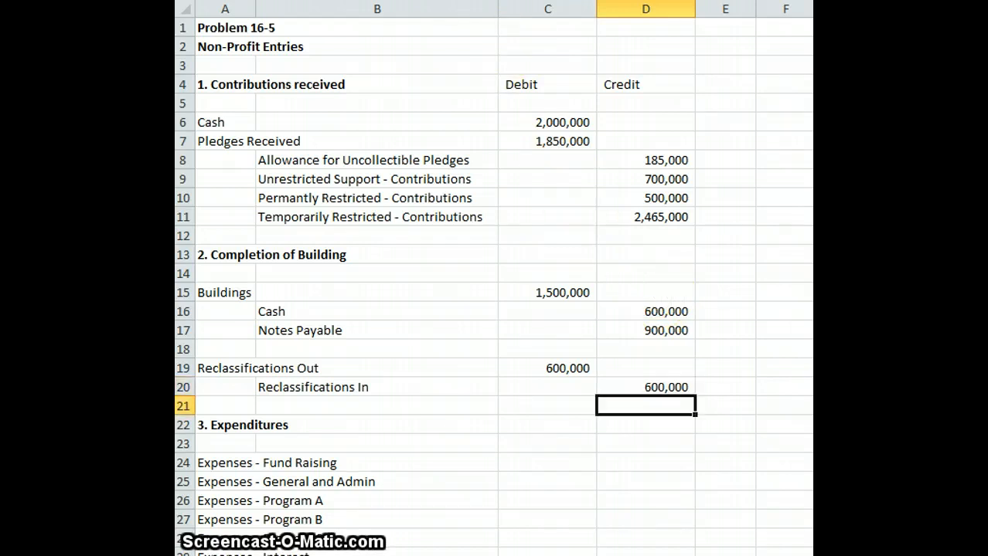
Scroll the expenditures section into view and select the Fund Raising expense debit cell
{"action": "left_click", "coordinate": [546, 462]}
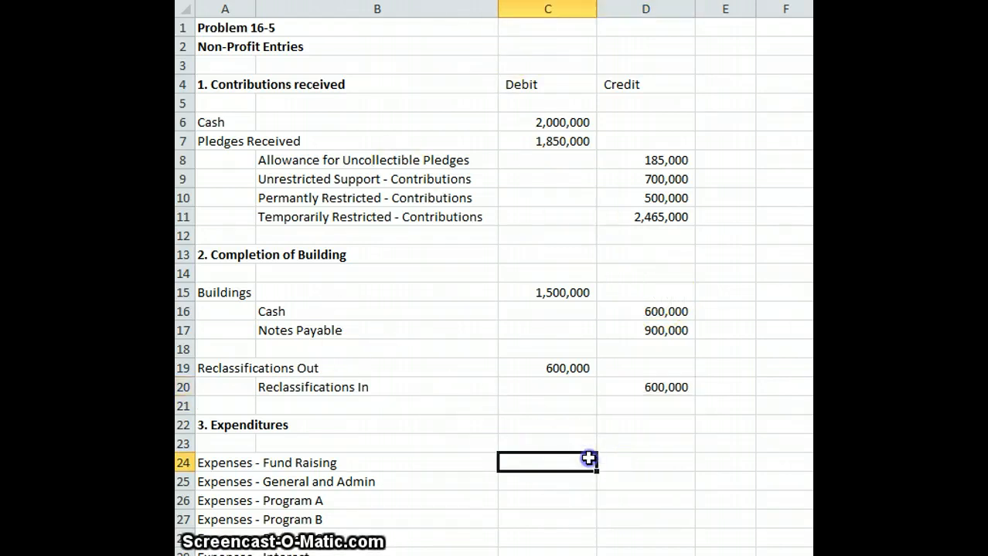
{"action": "left_click", "coordinate": [548, 500]}
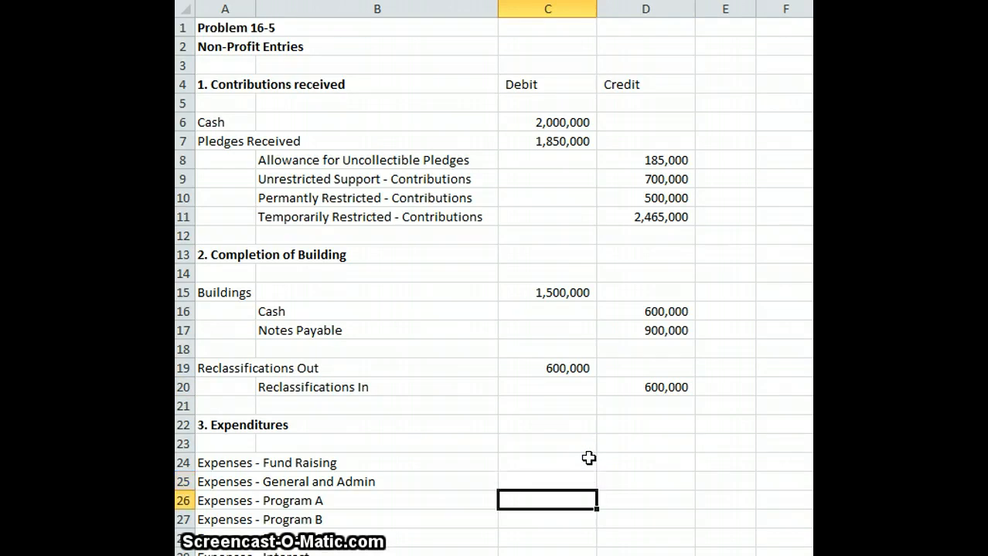
{"action": "scroll", "scroll_direction": "down", "scroll_amount": 3}
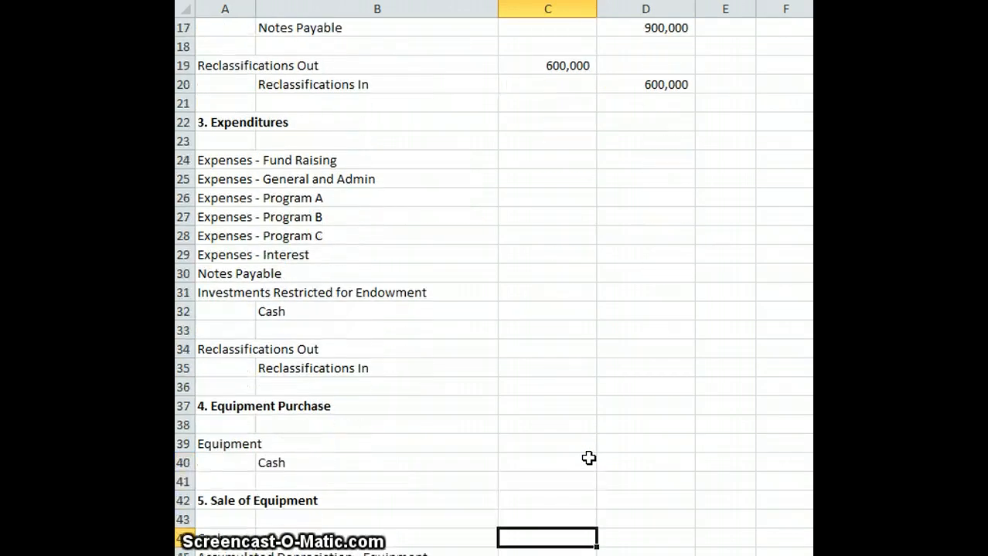
{"action": "left_click", "coordinate": [547, 197]}
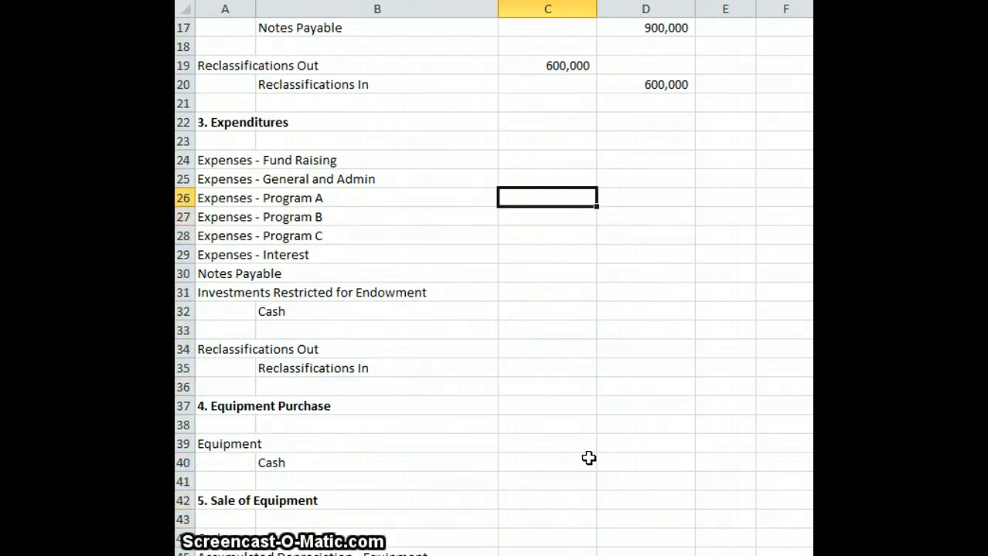
{"action": "left_click", "coordinate": [548, 160]}
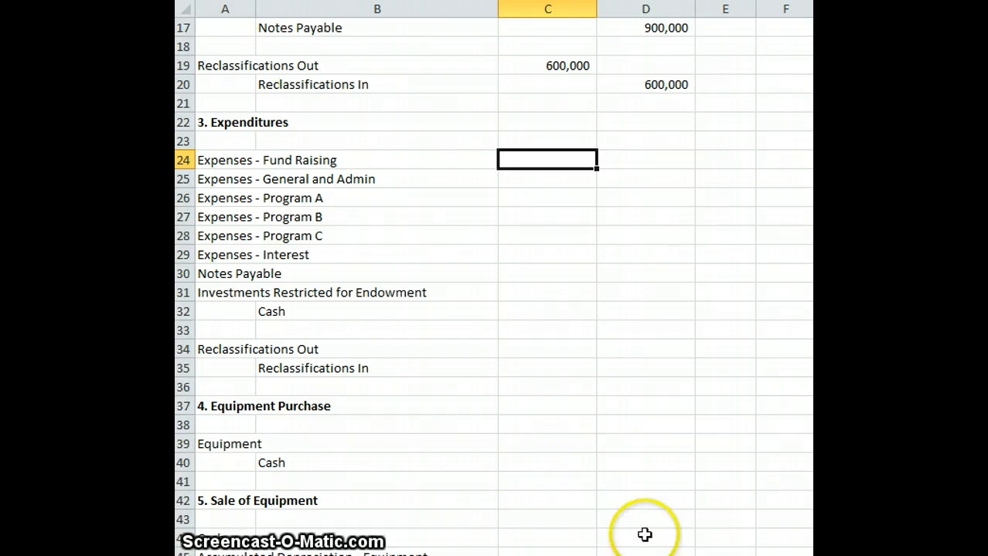
{"action": "mouse_move", "coordinate": [615, 425]}
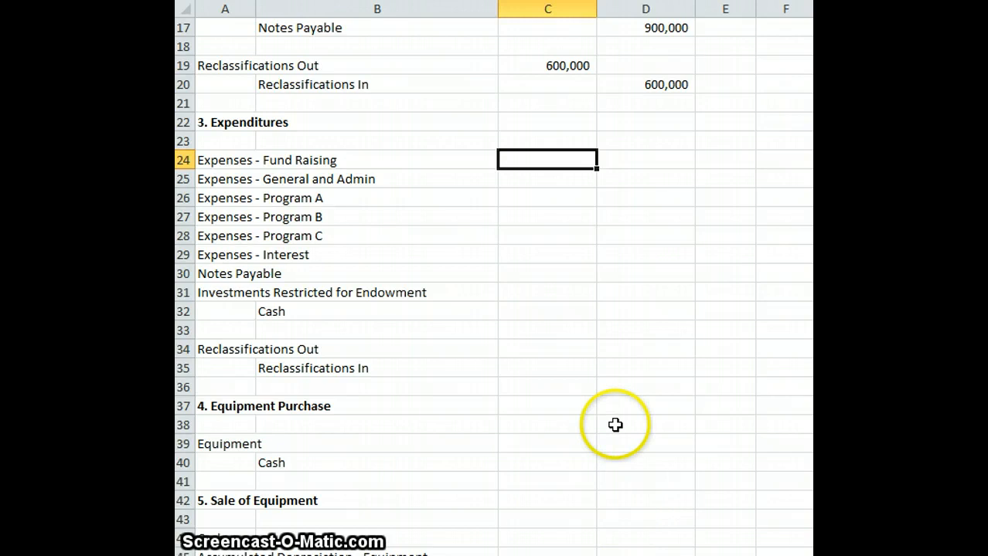
{"action": "mouse_move", "coordinate": [614, 429]}
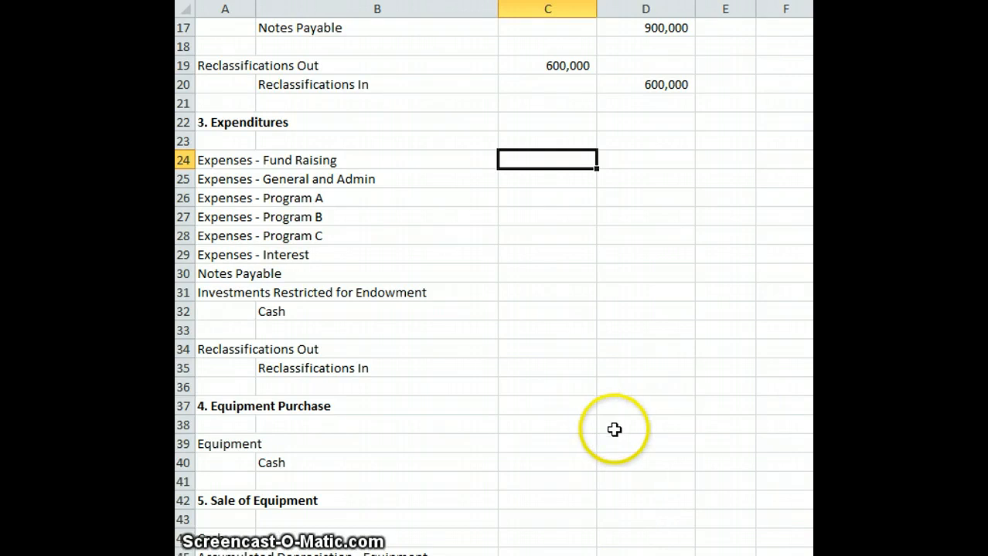
{"action": "mouse_move", "coordinate": [614, 430]}
{"action": "type", "text": "100,000"}
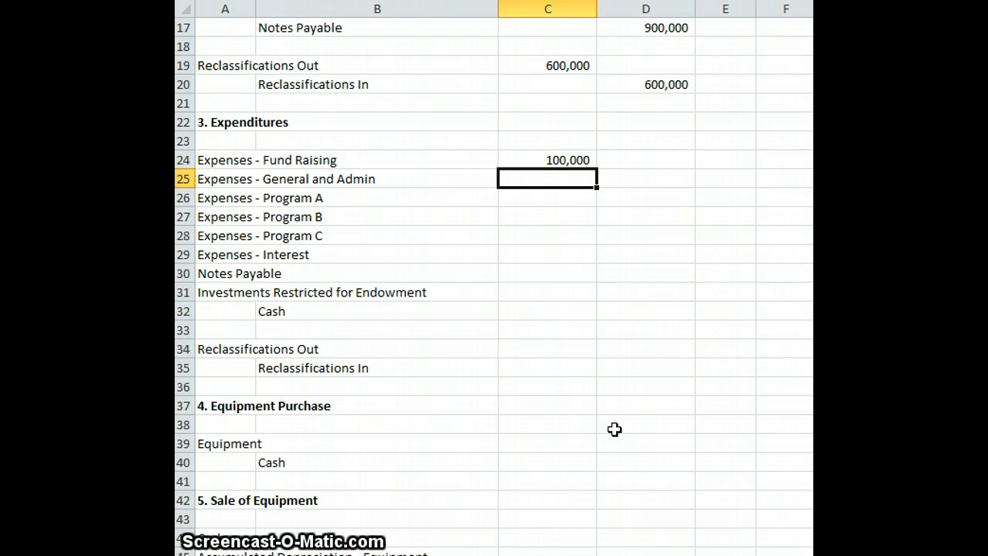
Enter expense debits of 80,000, 320,000, 200,000 Program B, 400,000 Program C and 54,000 interest
{"action": "type", "text": "800000"}
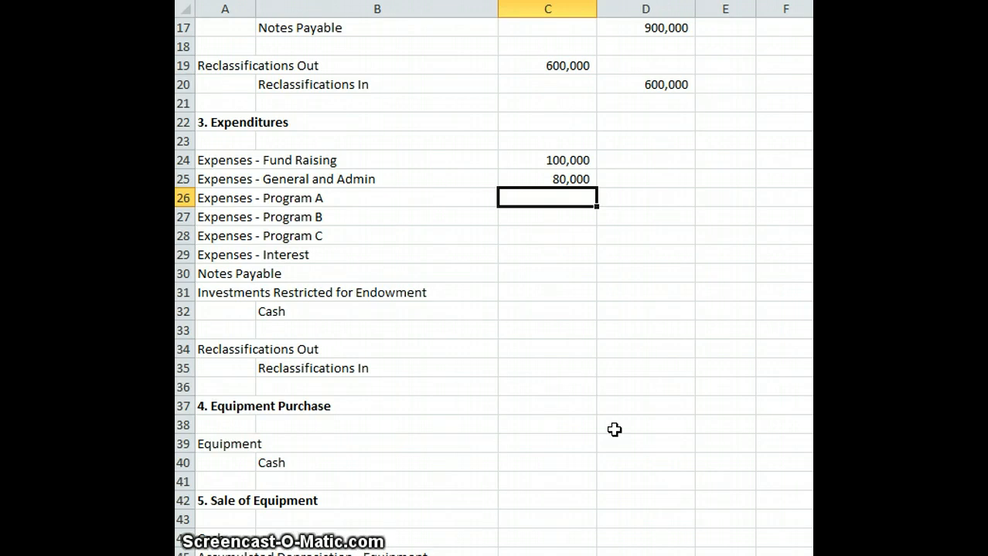
{"action": "type", "text": "320,000"}
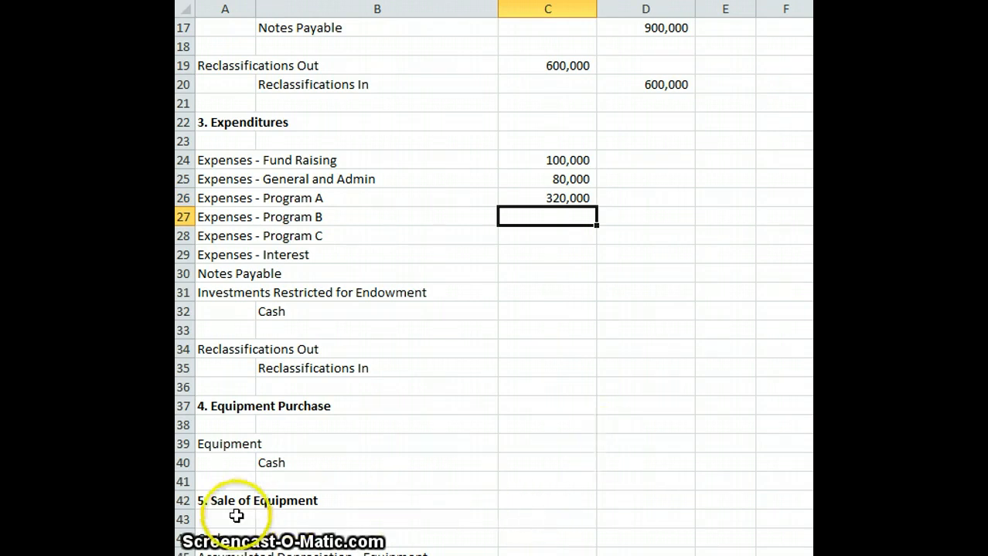
{"action": "mouse_move", "coordinate": [403, 384]}
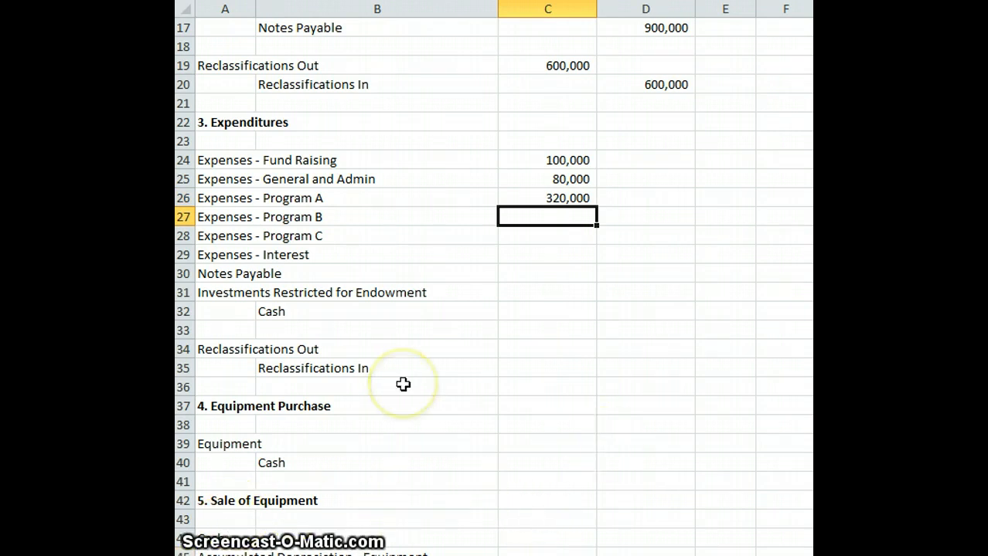
{"action": "mouse_move", "coordinate": [402, 384]}
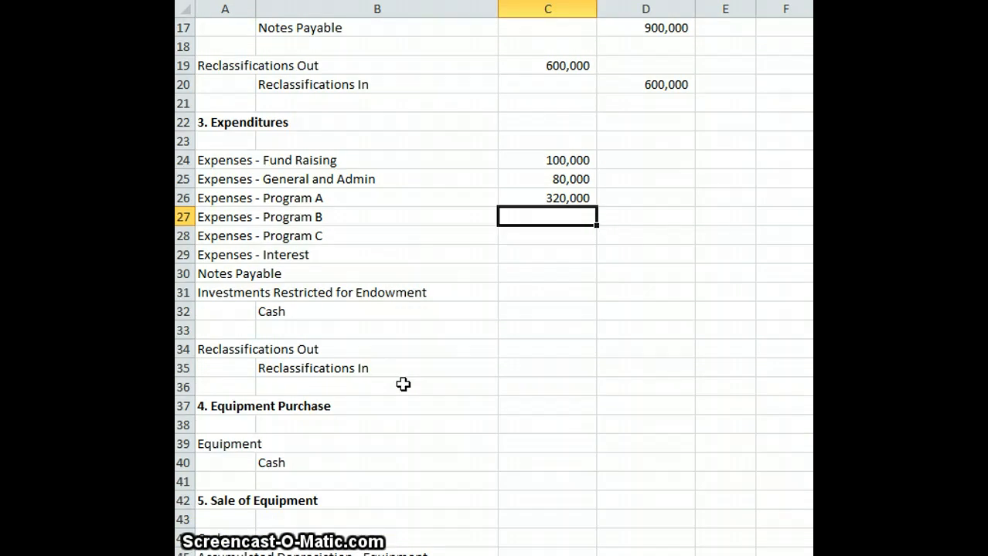
{"action": "type", "text": "200000"}
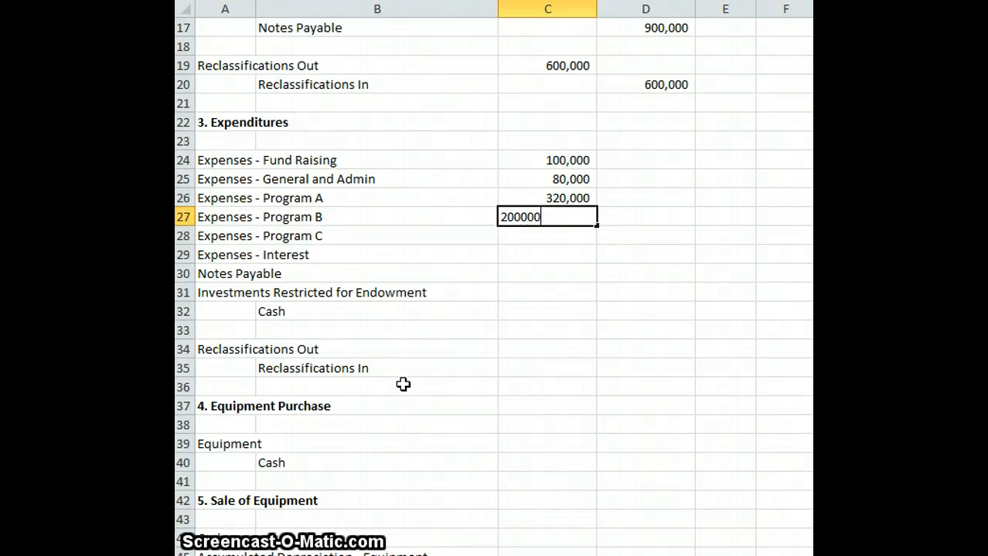
{"action": "key", "text": "Return"}
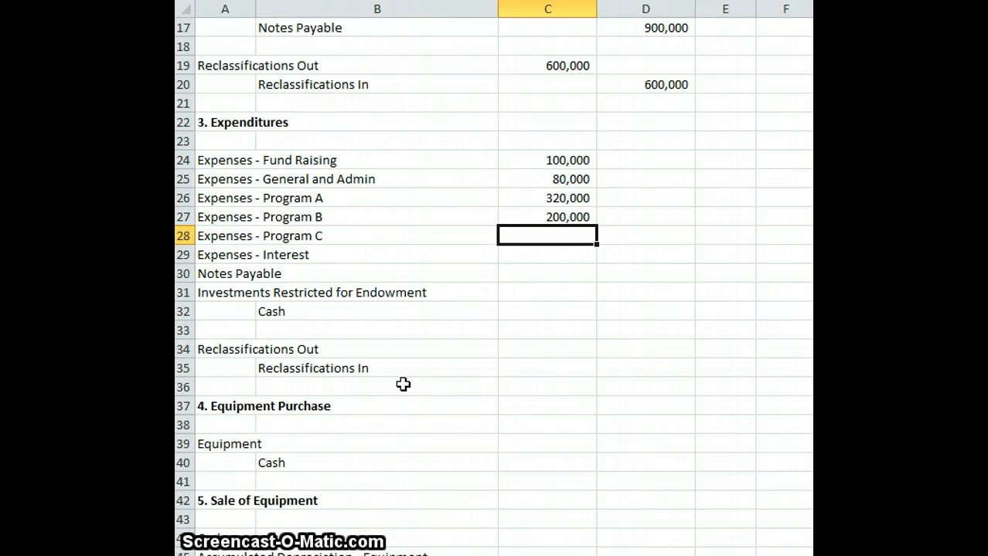
{"action": "type", "text": "40000"}
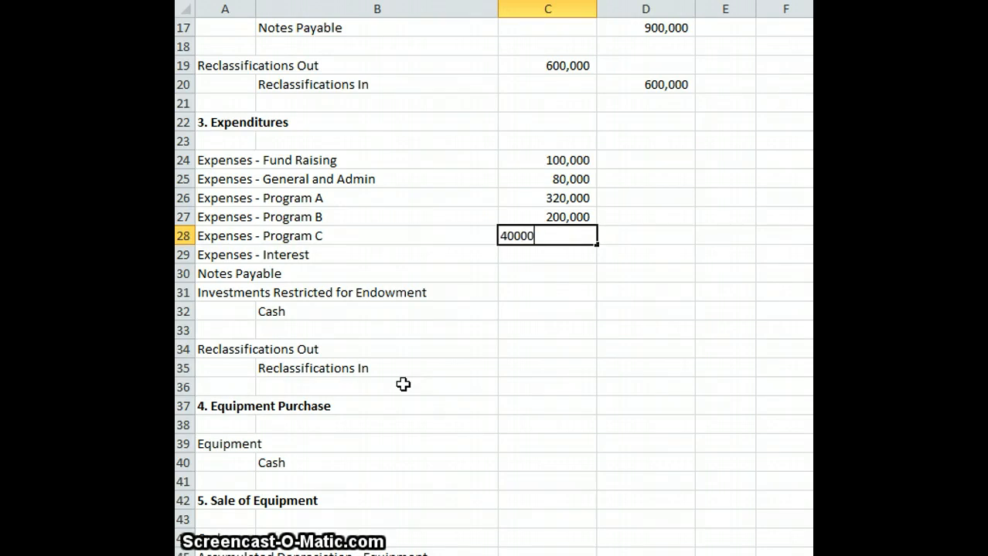
{"action": "key", "text": "Return"}
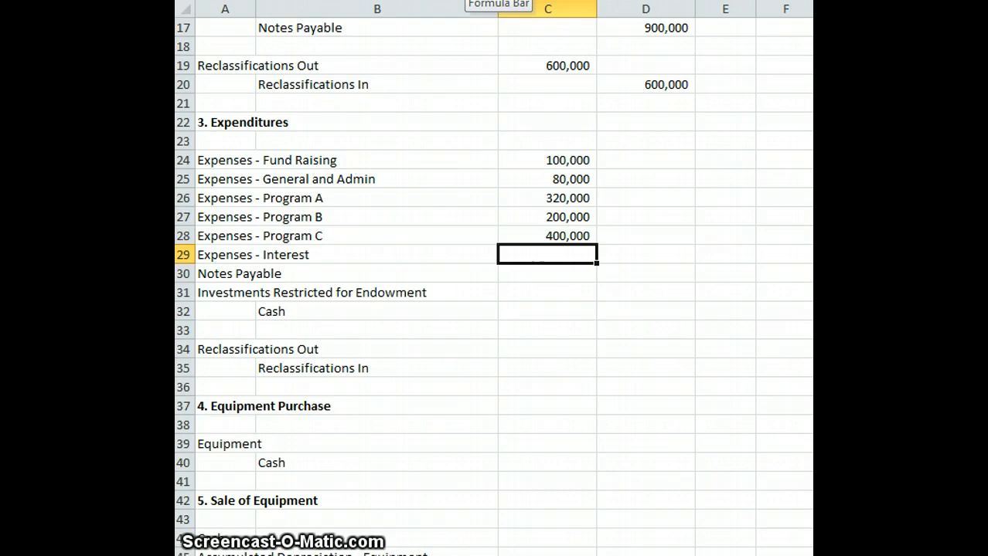
{"action": "type", "text": "54"}
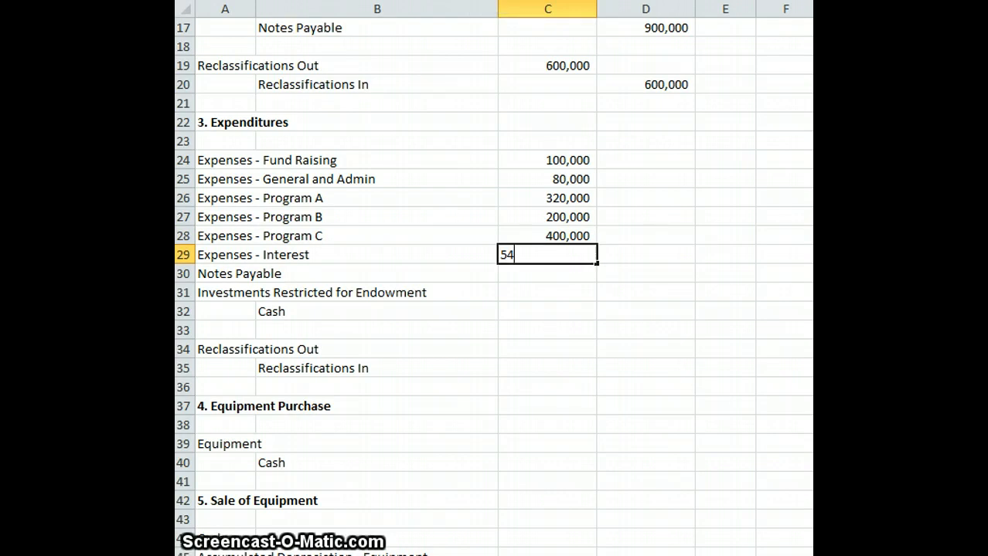
{"action": "key", "text": "Return"}
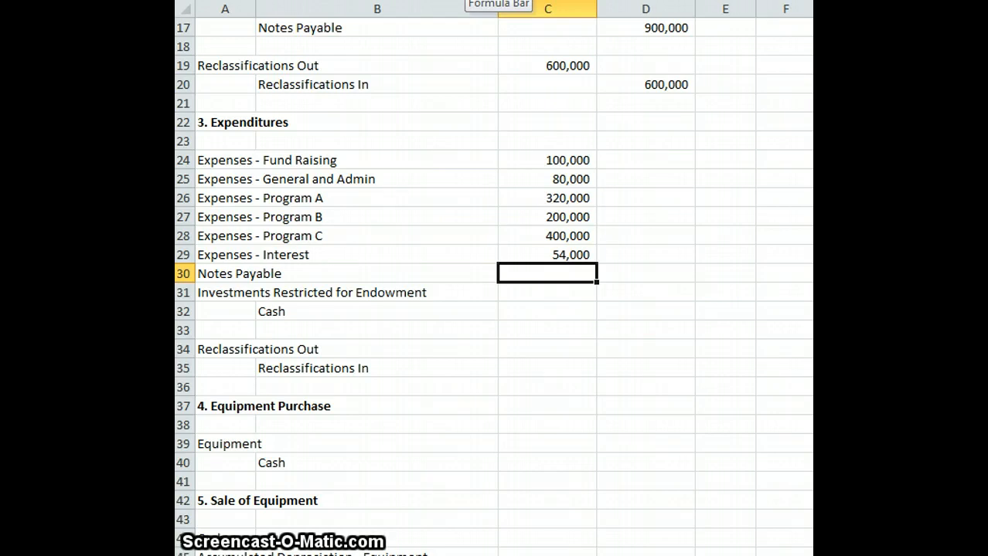
Debit Notes Payable 90,000 and Investments Restricted for Endowment 450,000
{"action": "type", "text": "900"}
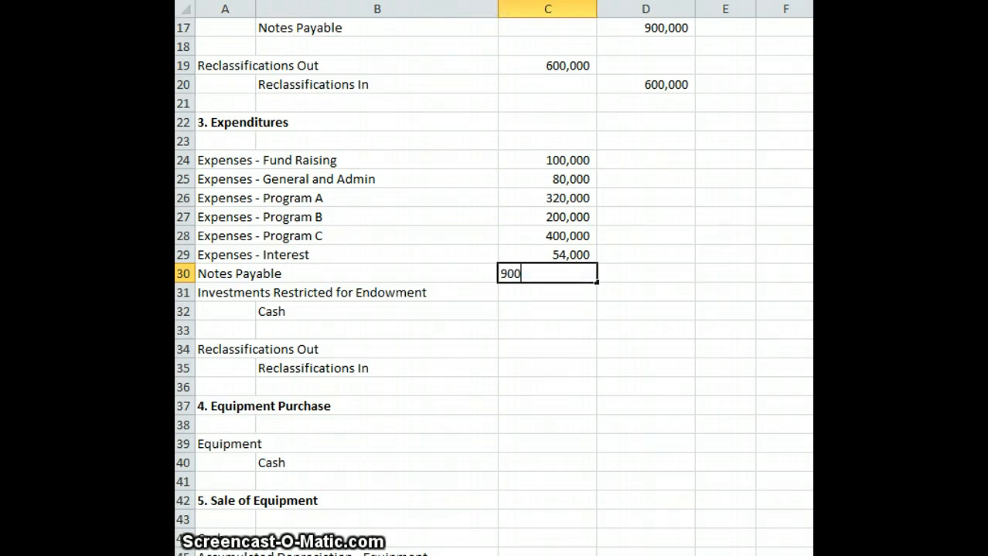
{"action": "key", "text": "Return"}
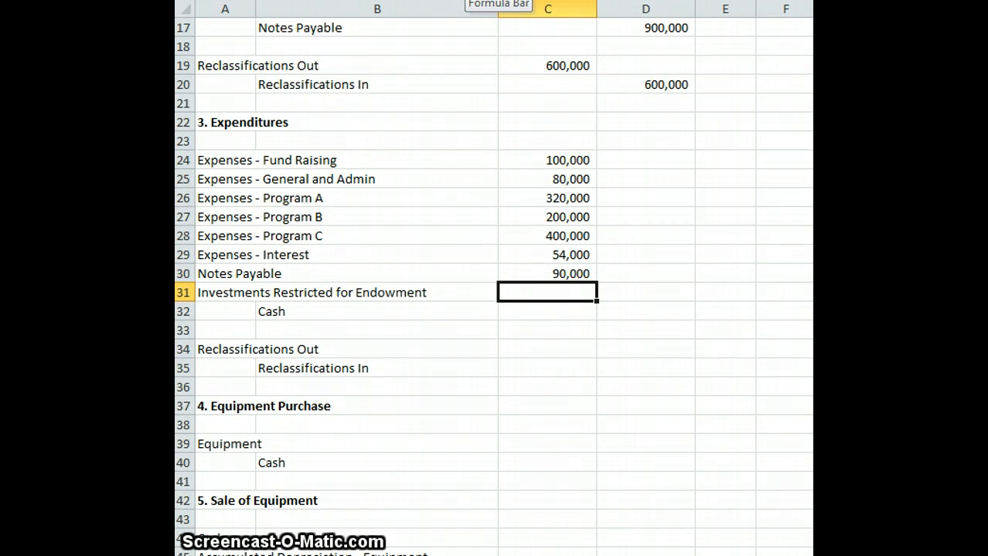
{"action": "type", "text": "450"}
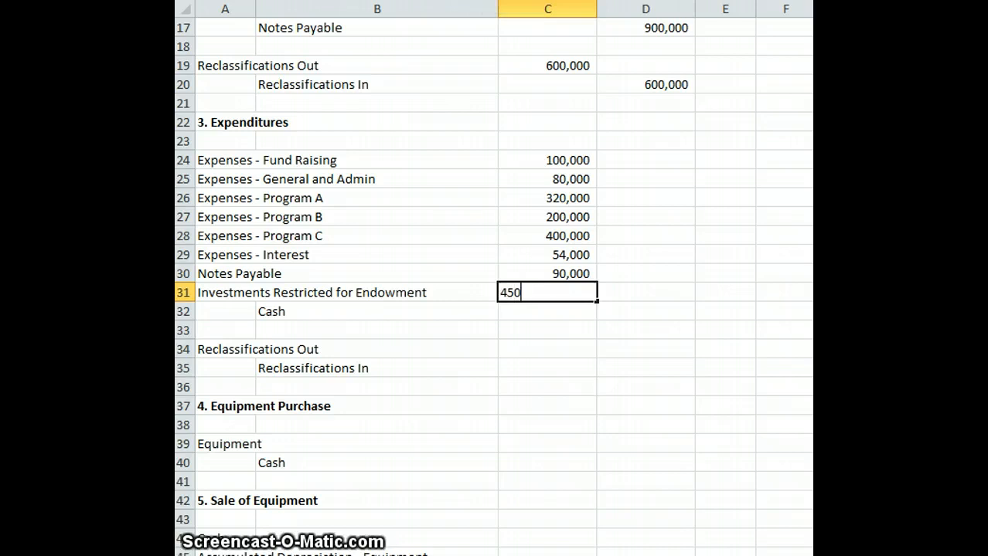
{"action": "key", "text": "Return"}
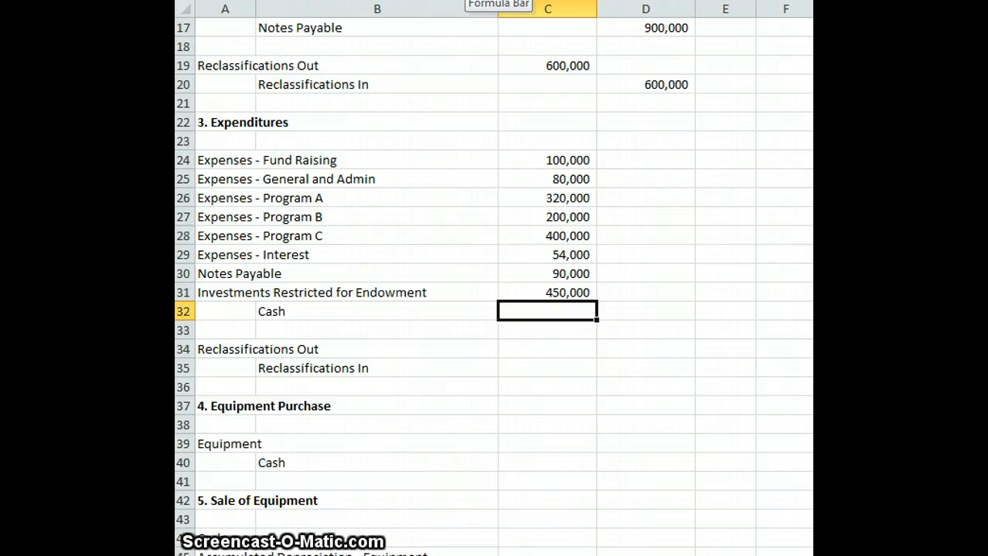
Enter 1,694,000 in D32 for Cash and 600,000 for Reclassifications Out and In
{"action": "left_click", "coordinate": [645, 311]}
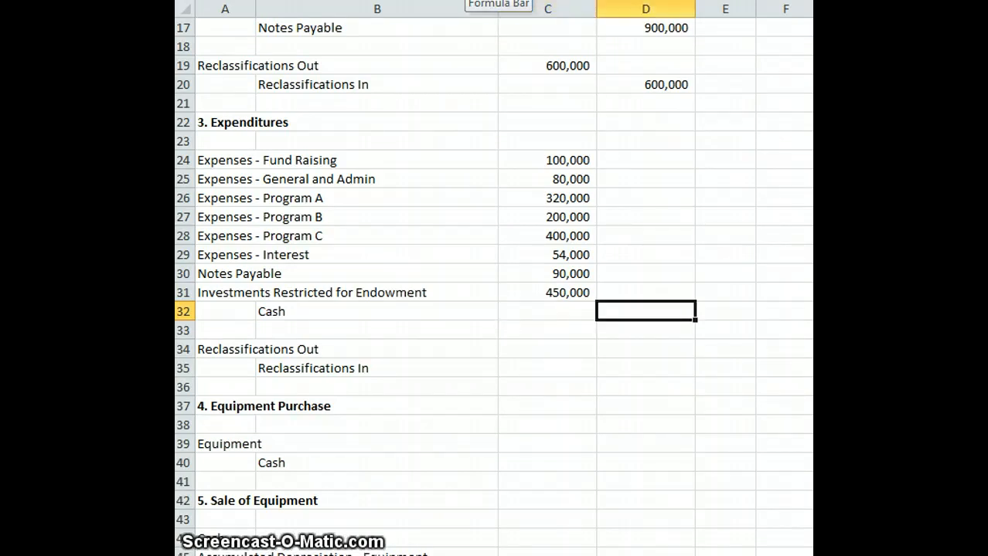
{"action": "type", "text": "169"}
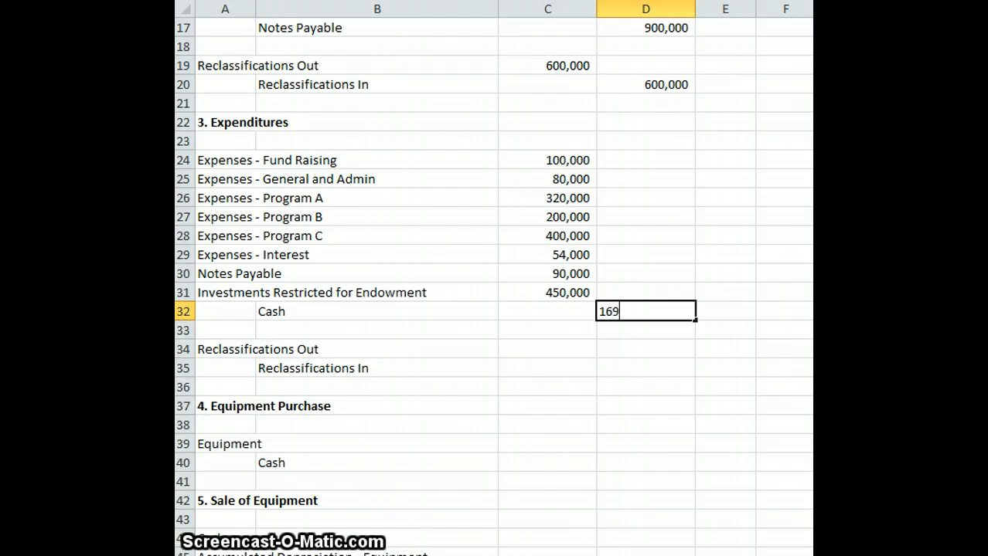
{"action": "type", "text": "4000"}
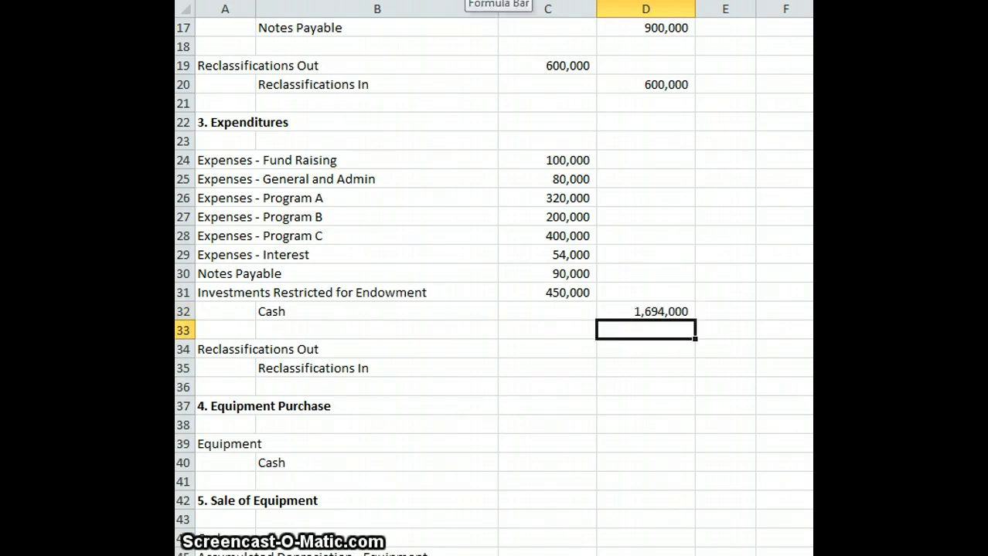
{"action": "left_click", "coordinate": [547, 349]}
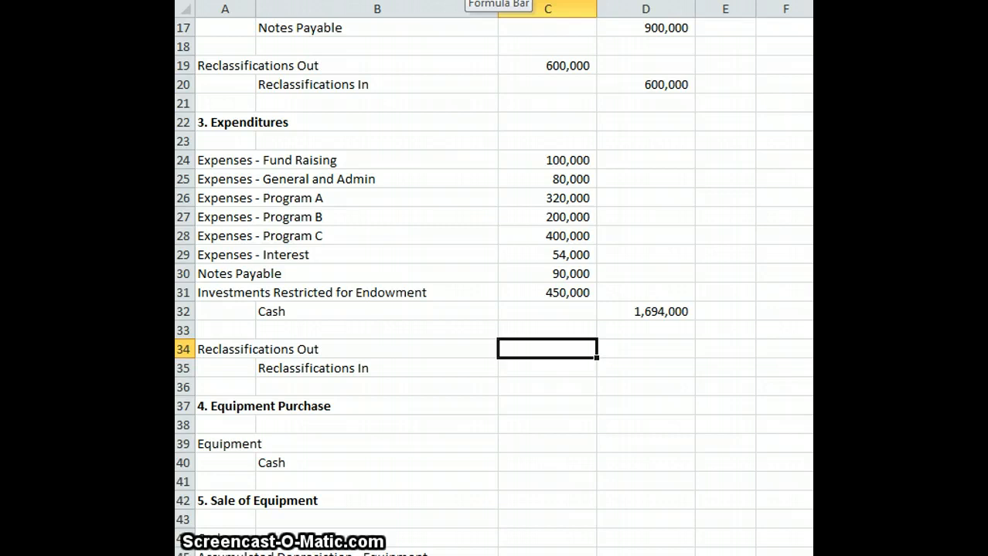
{"action": "type", "text": "6000000"}
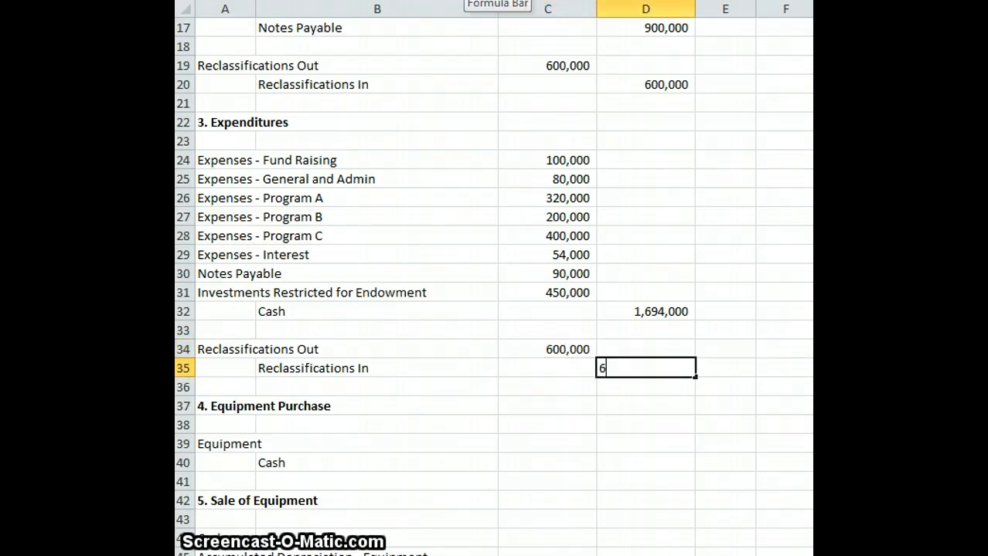
{"action": "key", "text": "Return"}
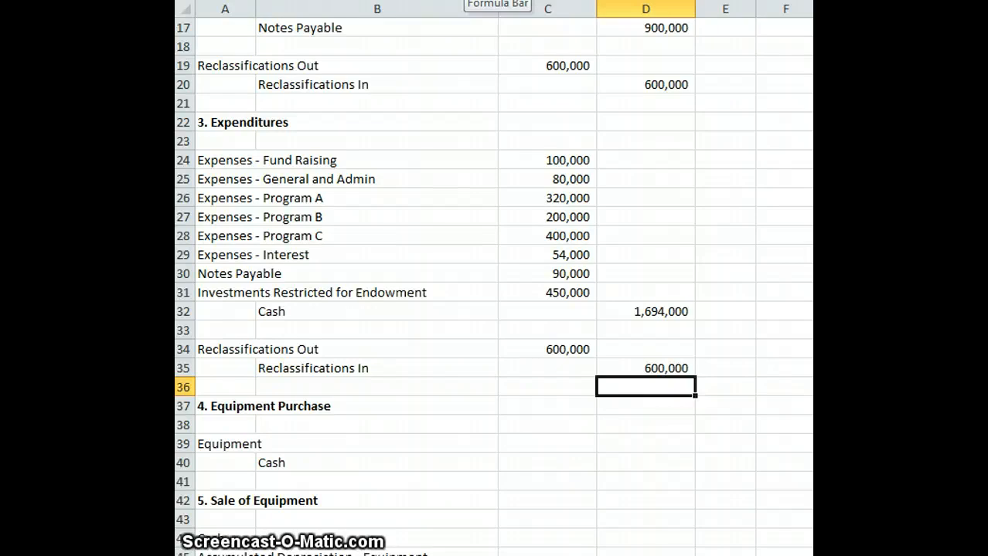
Enter 300,000 in C39 for Equipment and 300,000 in D40 for Cash
{"action": "left_click", "coordinate": [645, 481]}
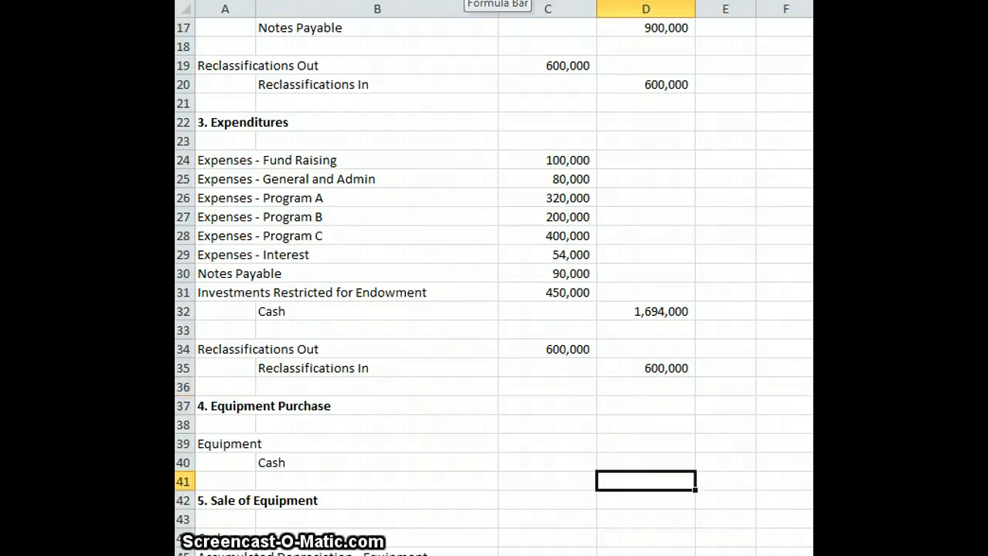
{"action": "scroll", "scroll_direction": "down", "scroll_amount": 3}
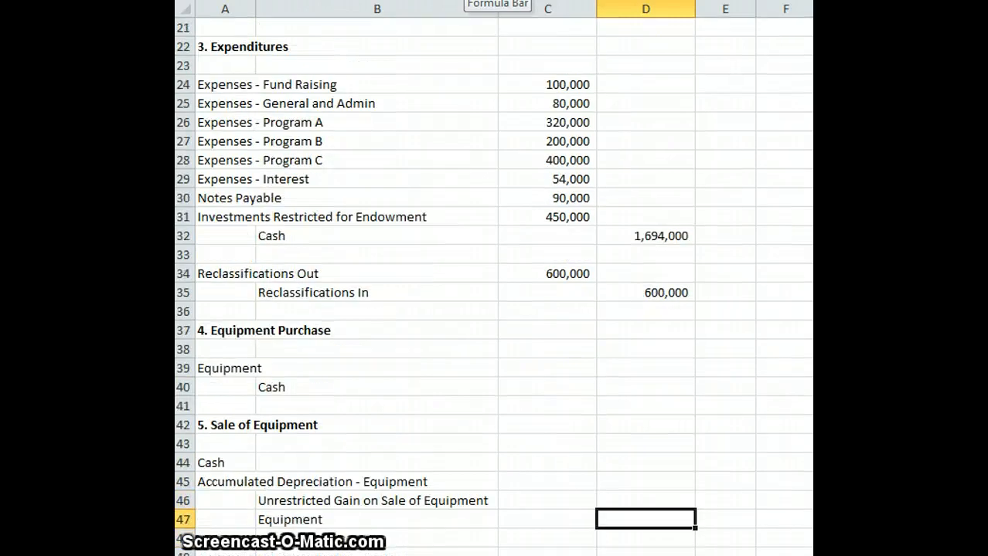
{"action": "left_click", "coordinate": [547, 368]}
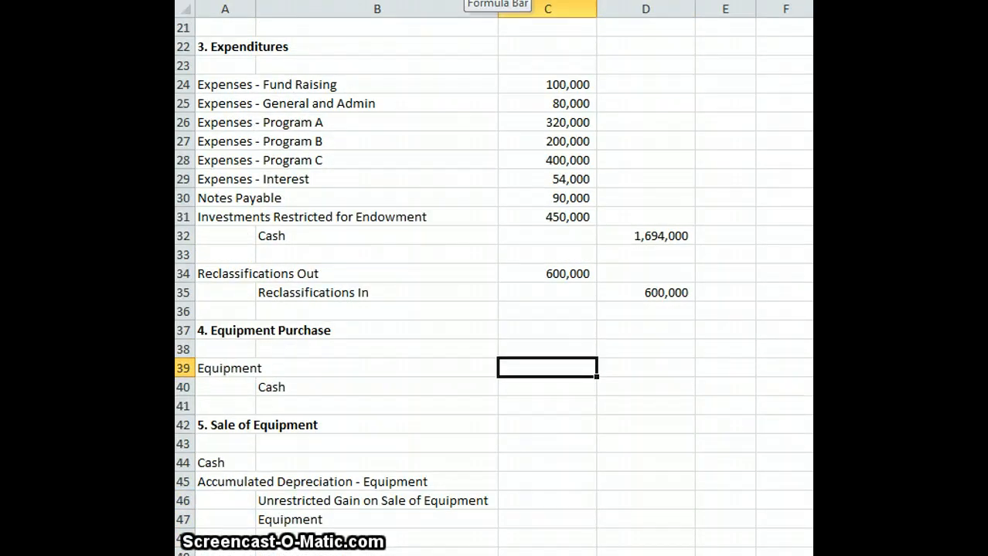
{"action": "type", "text": "3000"}
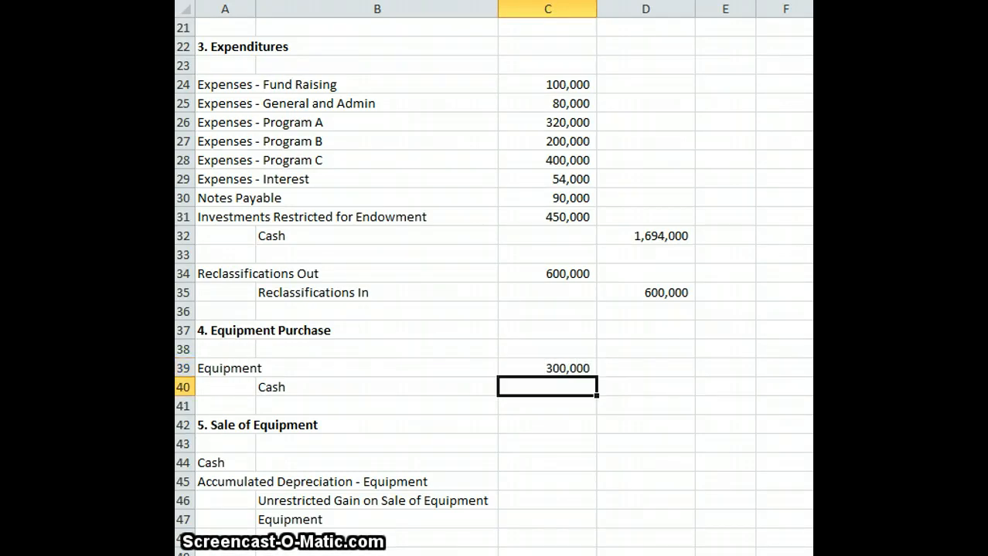
{"action": "type", "text": "3"}
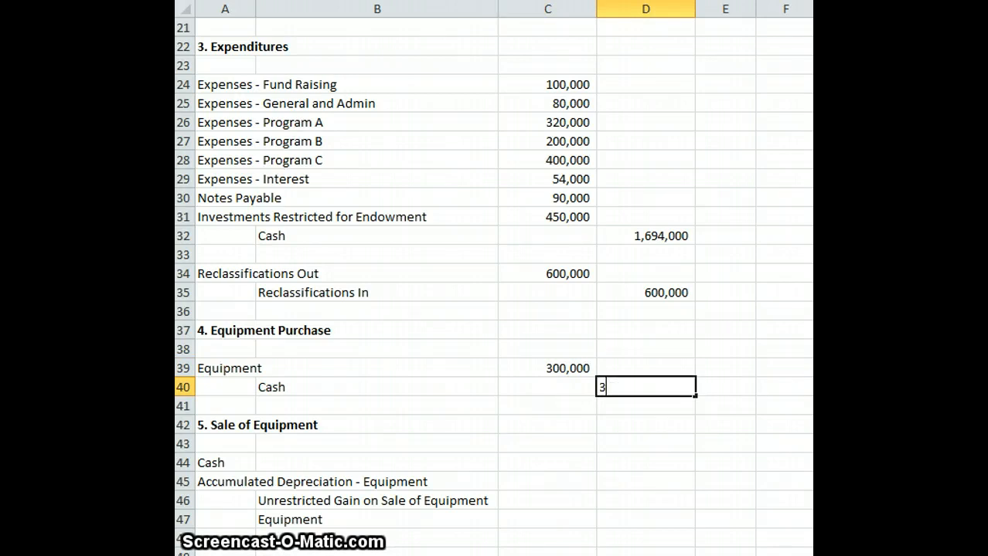
{"action": "key", "text": "Return"}
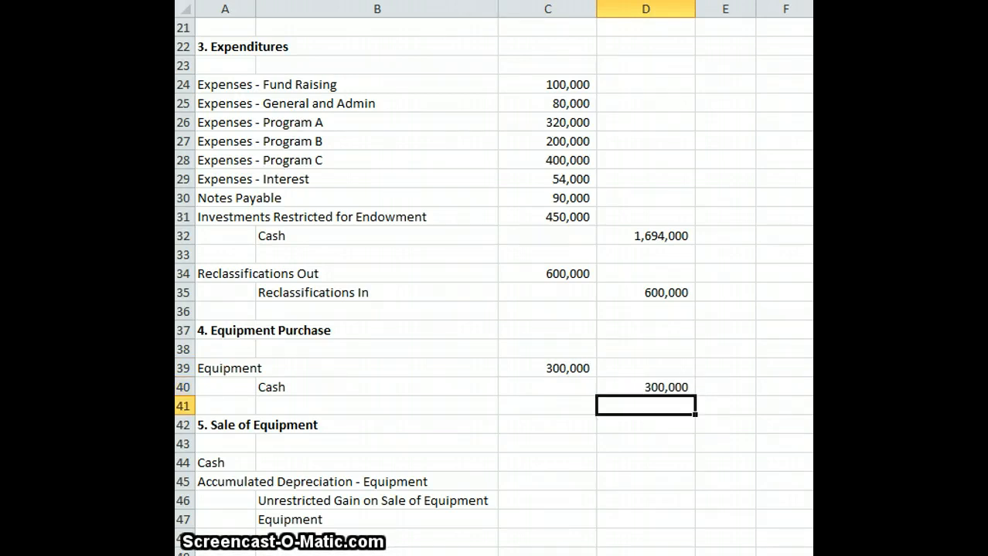
{"action": "scroll", "scroll_direction": "down", "scroll_amount": 3}
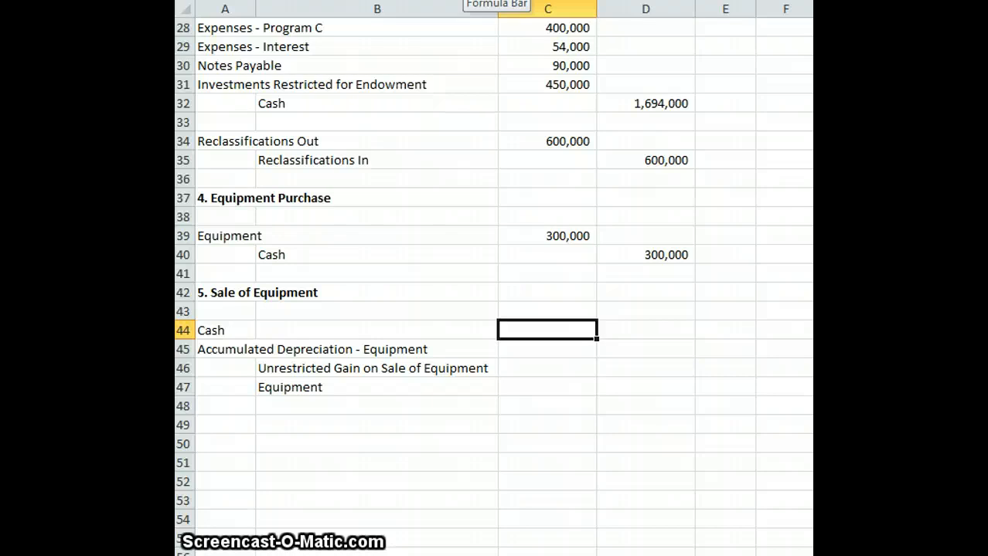
Debit Cash 40,000 in C44 and credit the sold Equipment 100,000 in D47
{"action": "type", "text": "4000"}
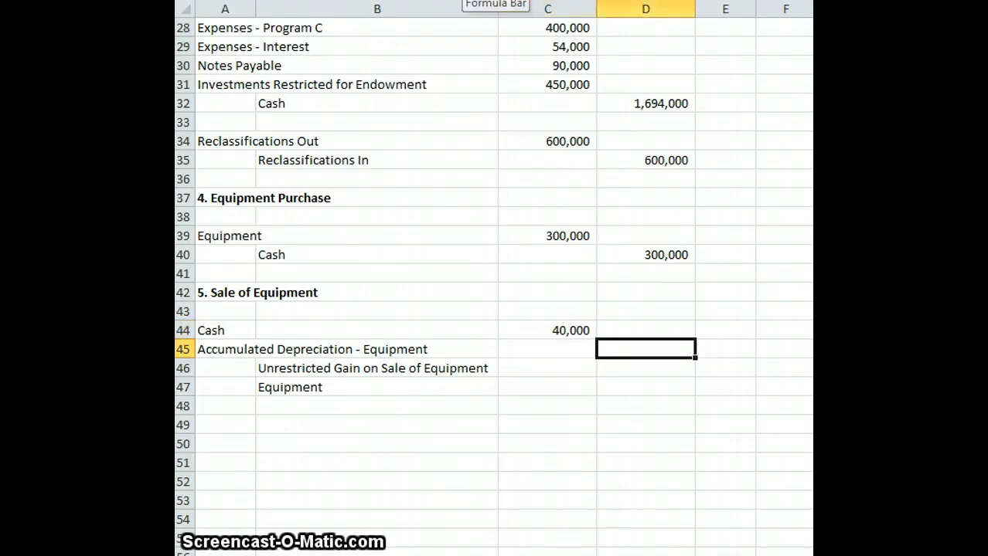
{"action": "left_click", "coordinate": [546, 349]}
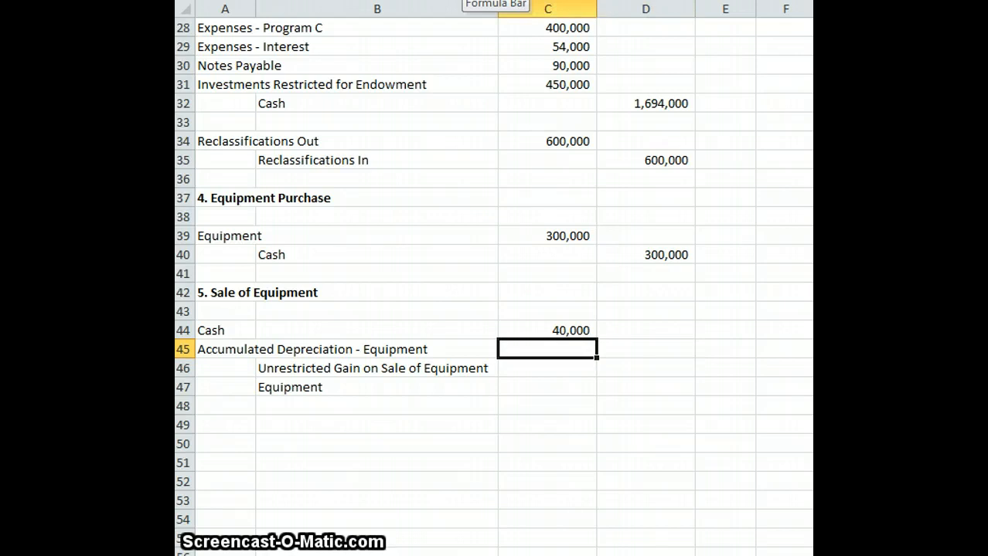
{"action": "left_click", "coordinate": [646, 387]}
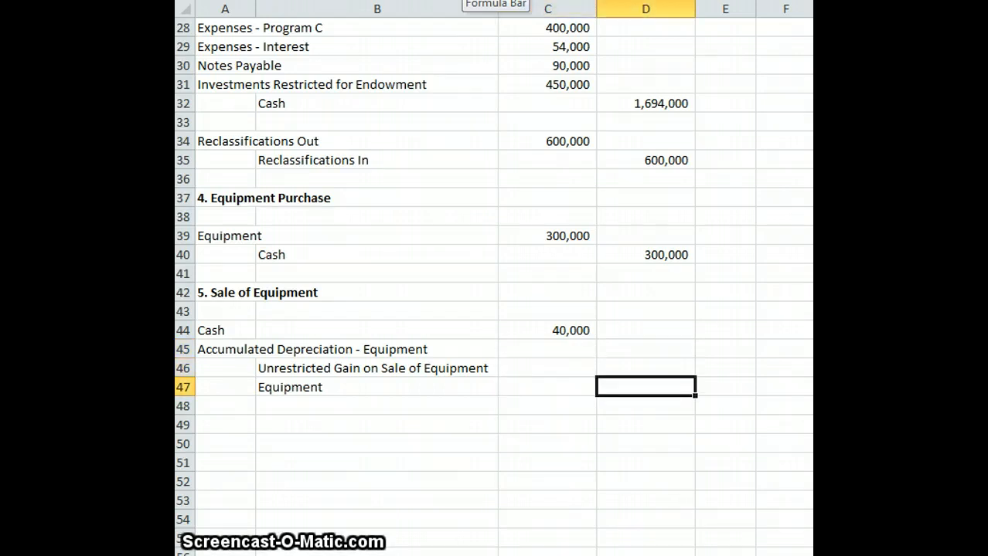
{"action": "type", "text": "100"}
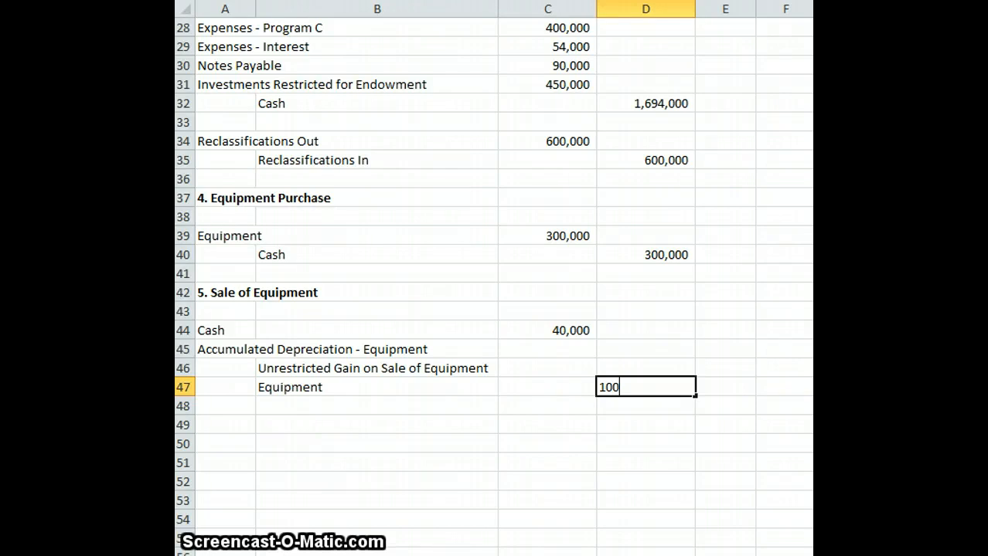
{"action": "type", "text": "000"}
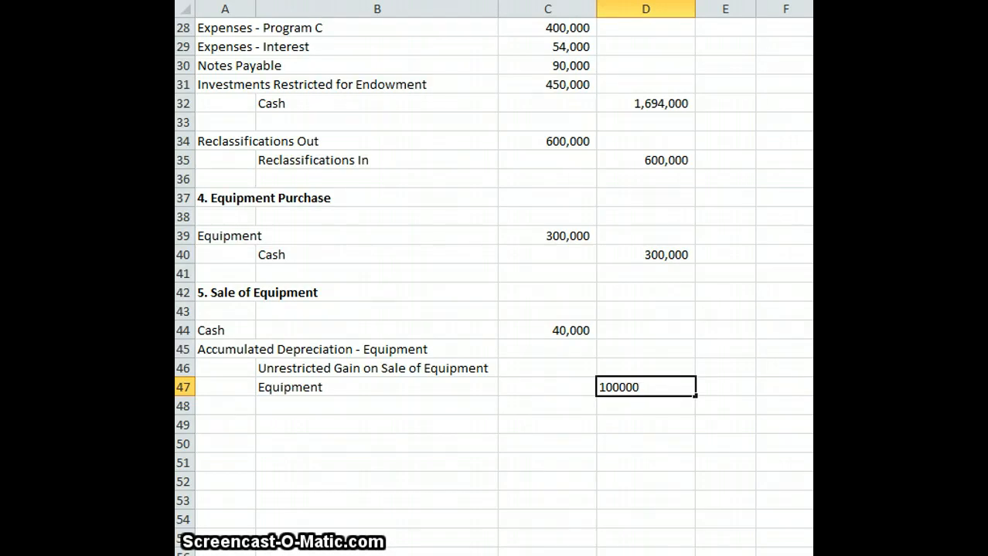
{"action": "key", "text": "Return"}
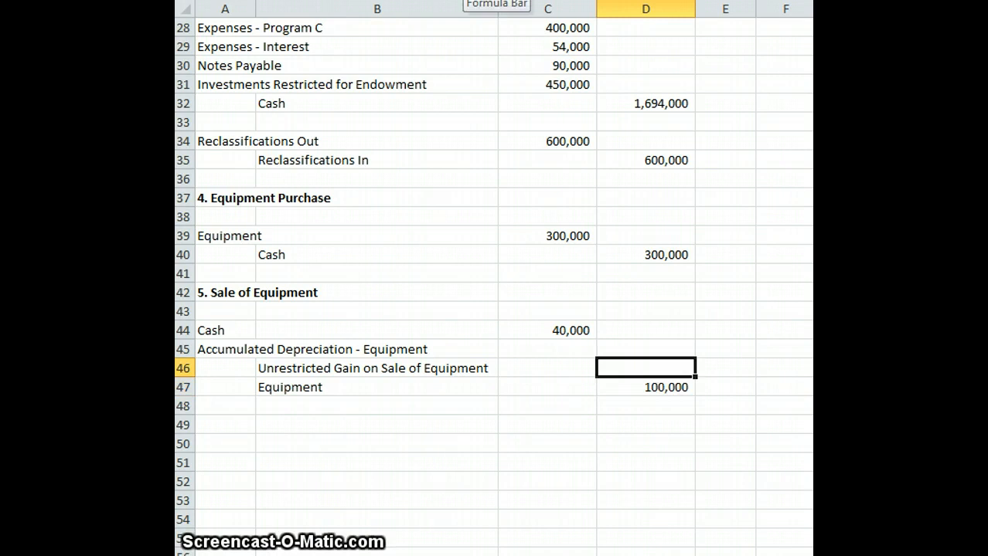
Debit Accumulated Depreciation 65,000 in C45 and credit Gain 5,000 in D46
{"action": "left_click", "coordinate": [547, 349]}
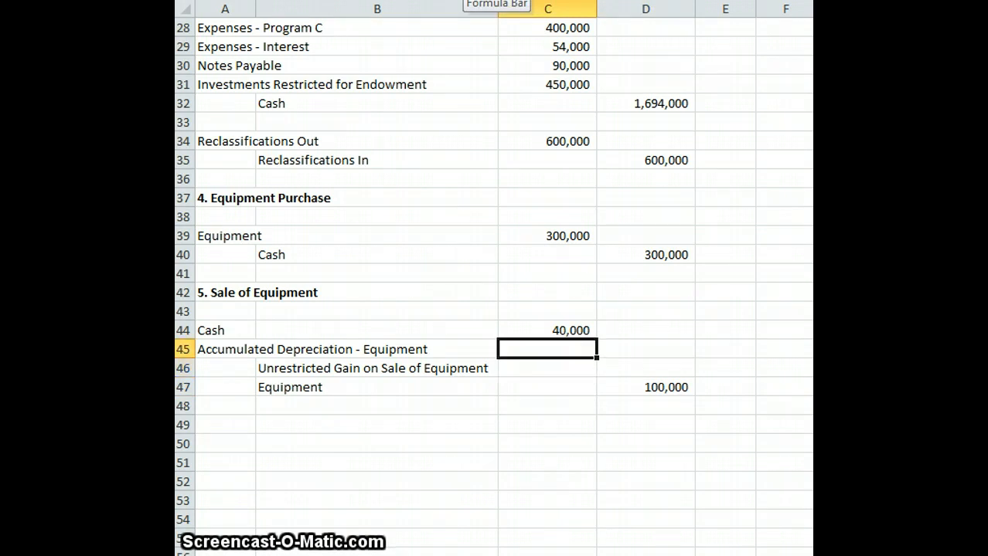
{"action": "type", "text": "65"}
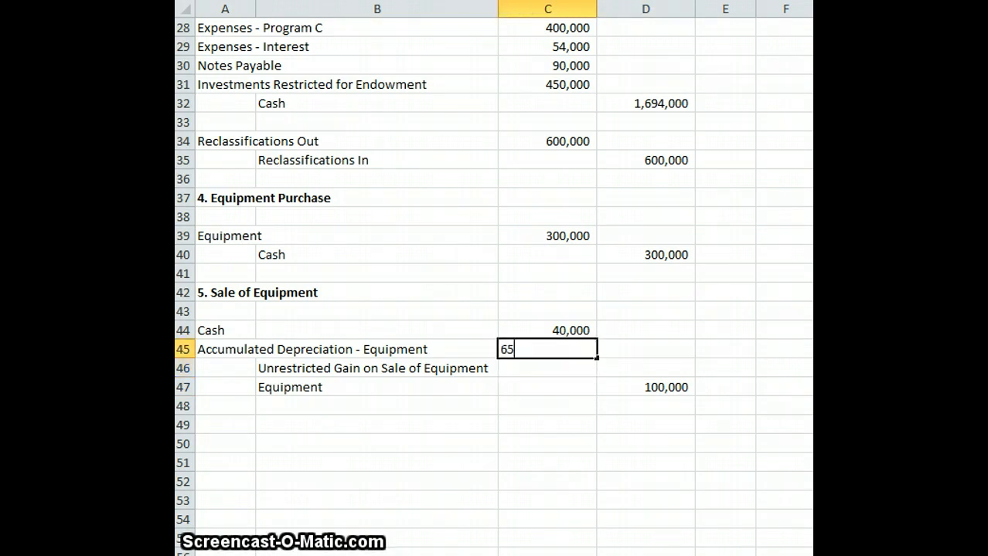
{"action": "key", "text": "Tab"}
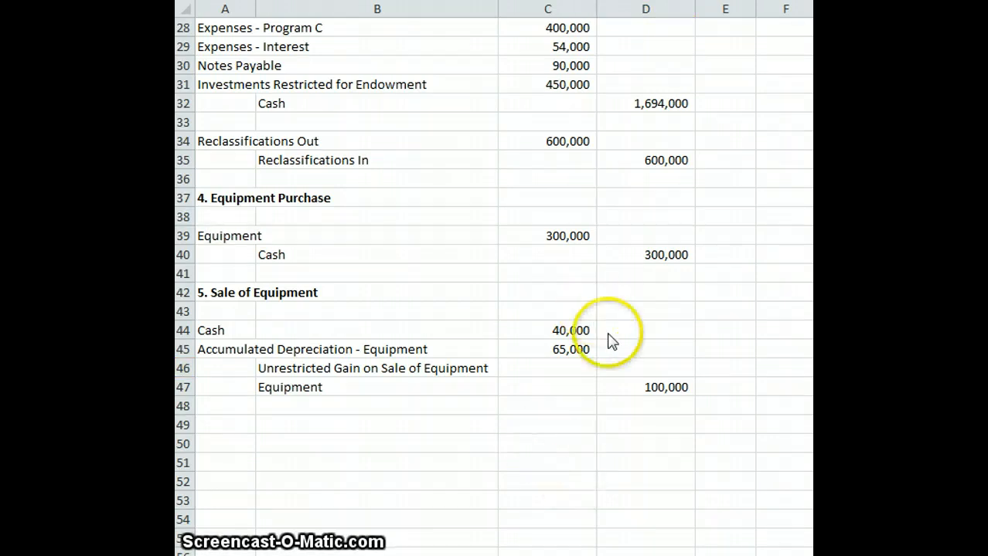
{"action": "left_click", "coordinate": [646, 368]}
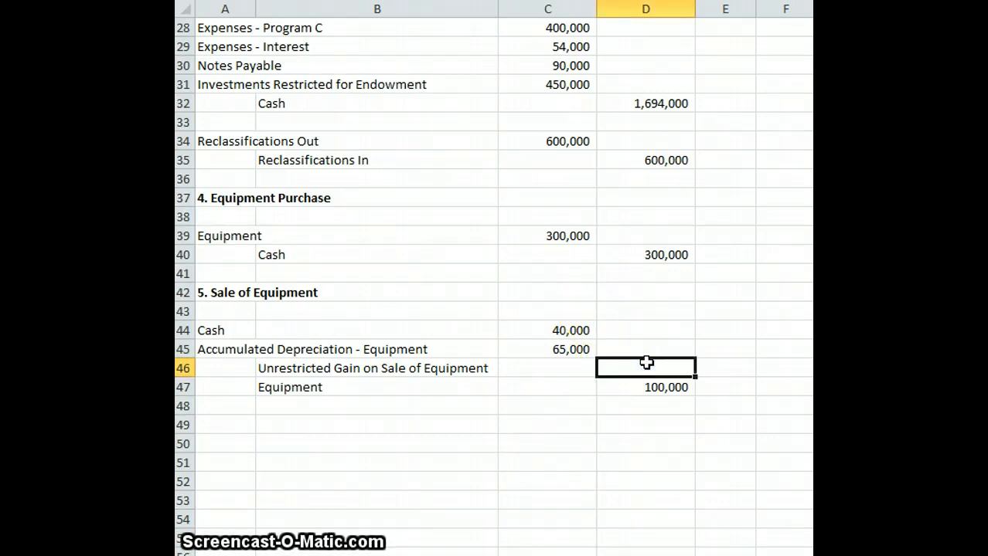
{"action": "type", "text": "5000"}
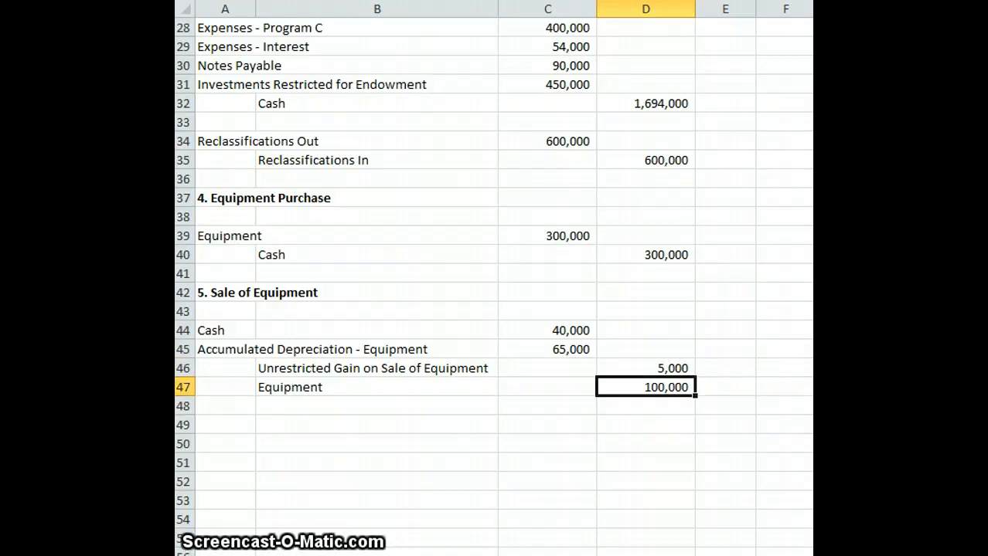